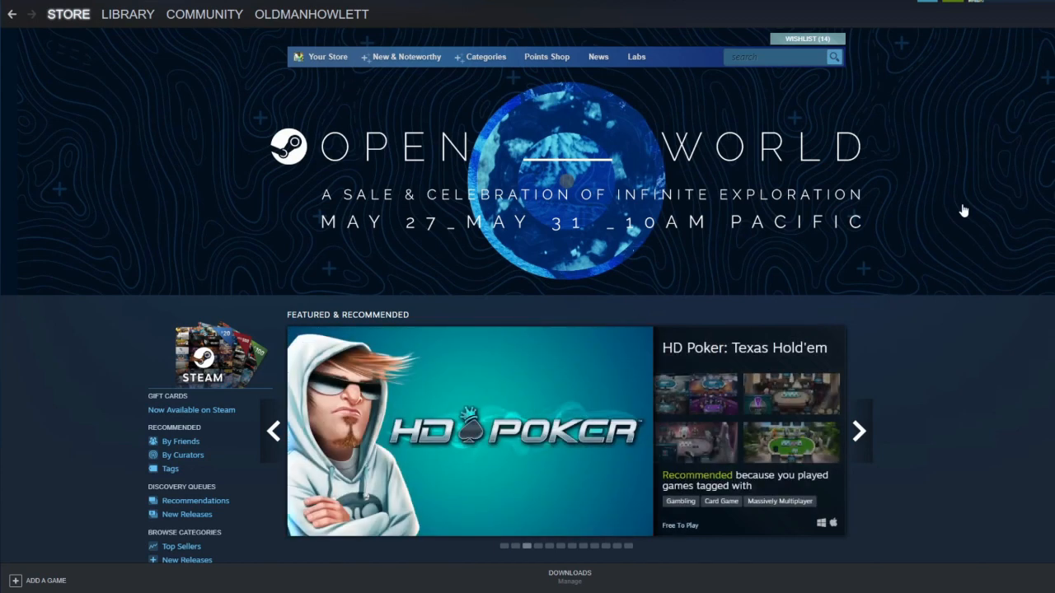
pyautogui.moveTo(950, 204)
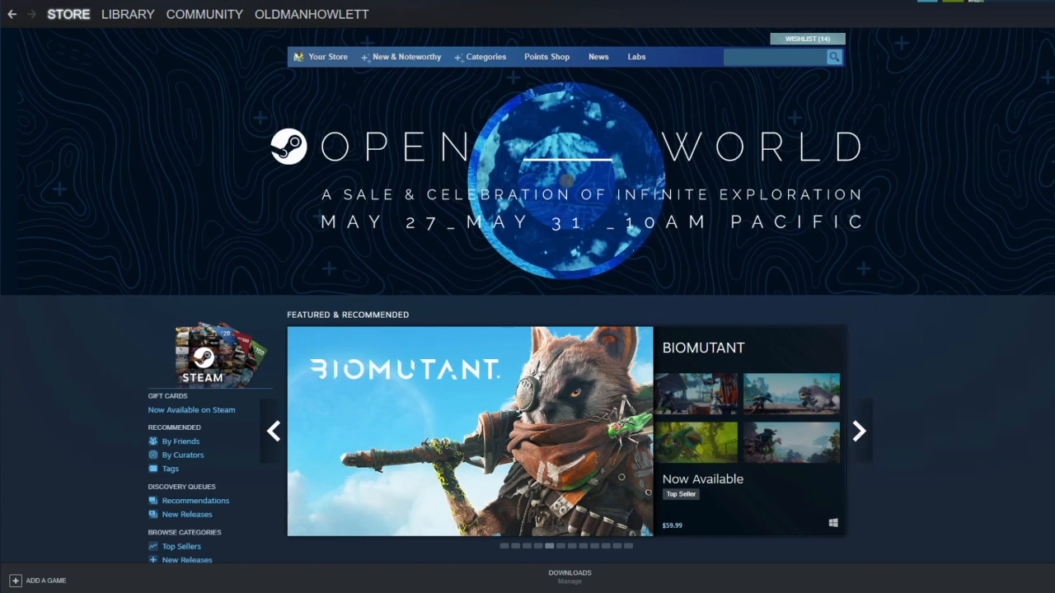
pyautogui.moveTo(795, 155)
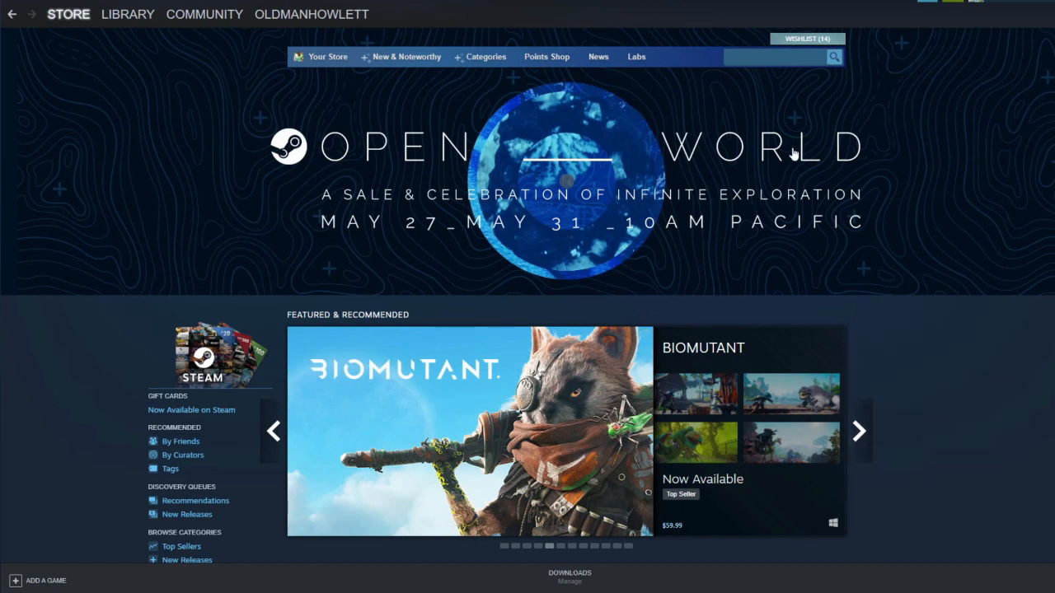
# - Search the Steam Store for 'table' to reach Tabletop Simulator, then head toward Community
pyautogui.write('table')
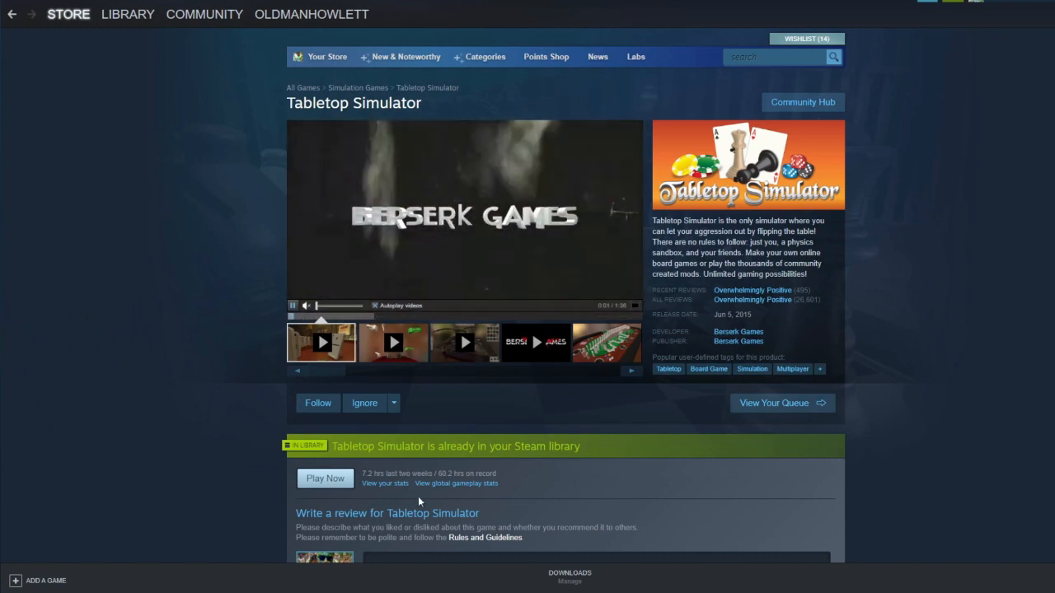
pyautogui.moveTo(605, 468)
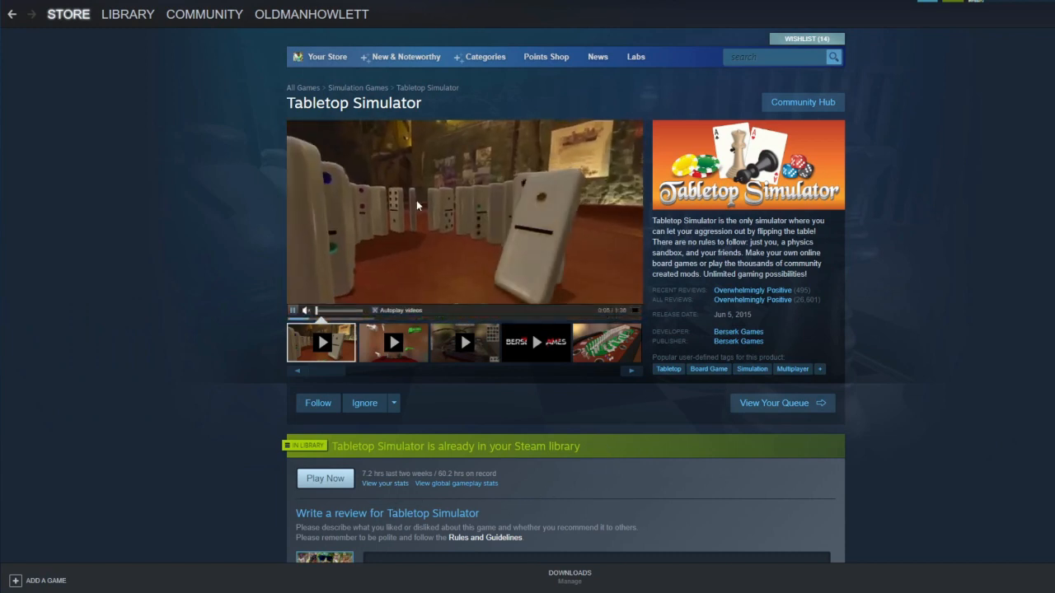
pyautogui.moveTo(438, 86)
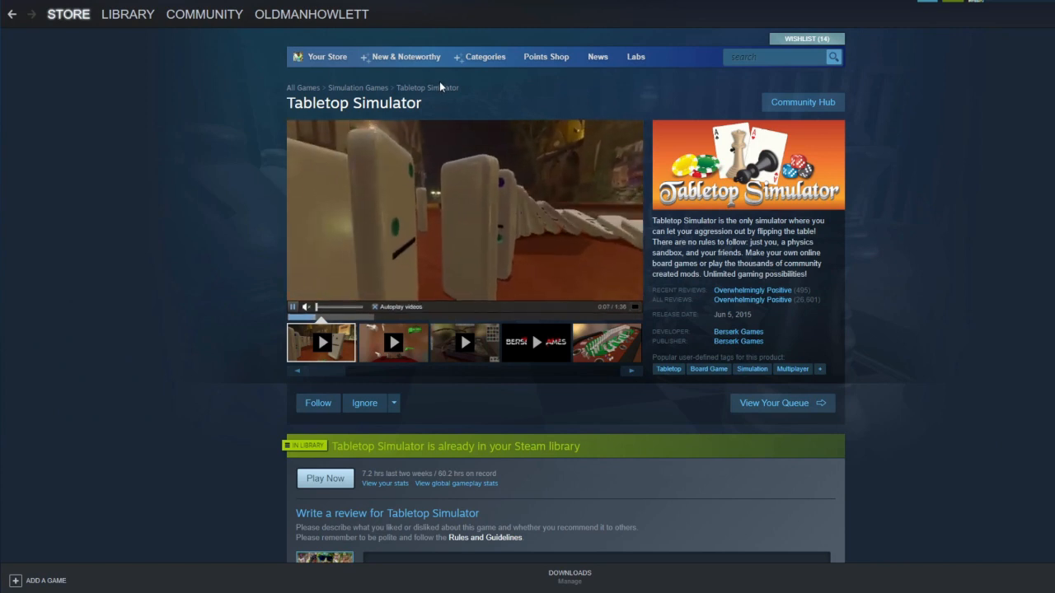
pyautogui.click(205, 13)
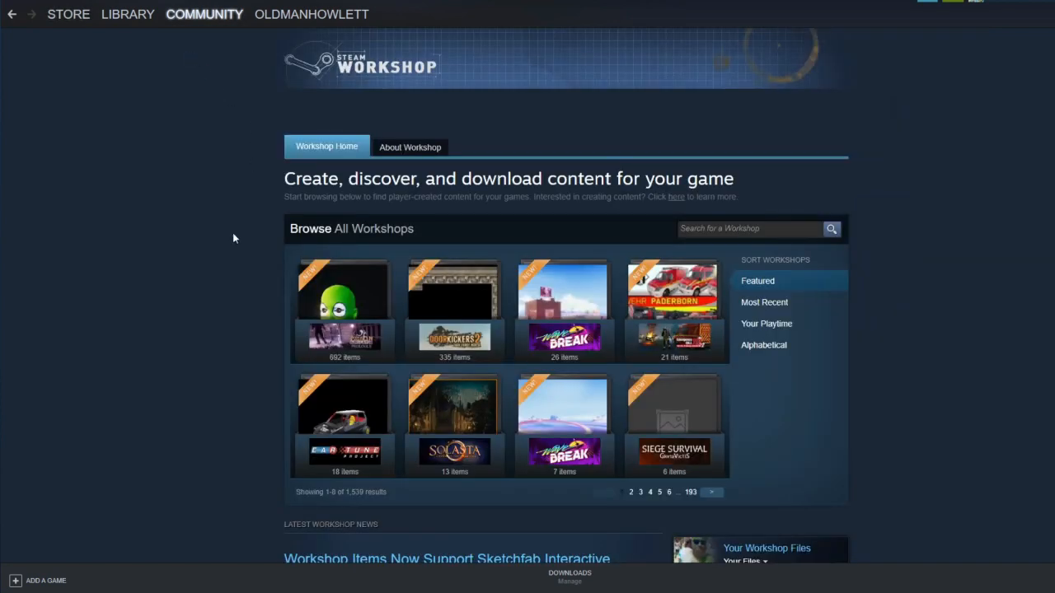
pyautogui.moveTo(455, 412)
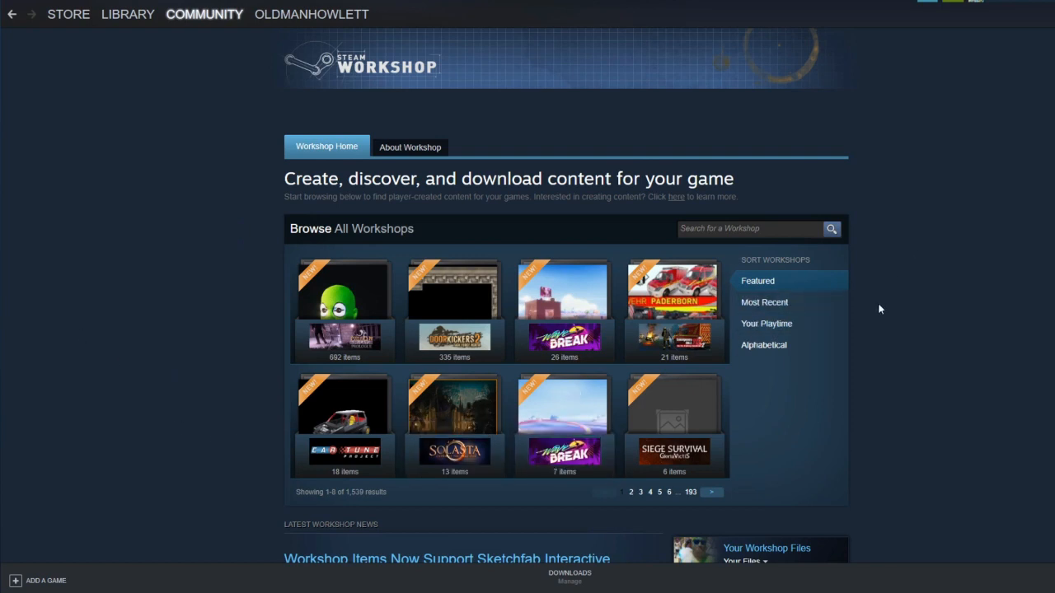
pyautogui.moveTo(943, 257)
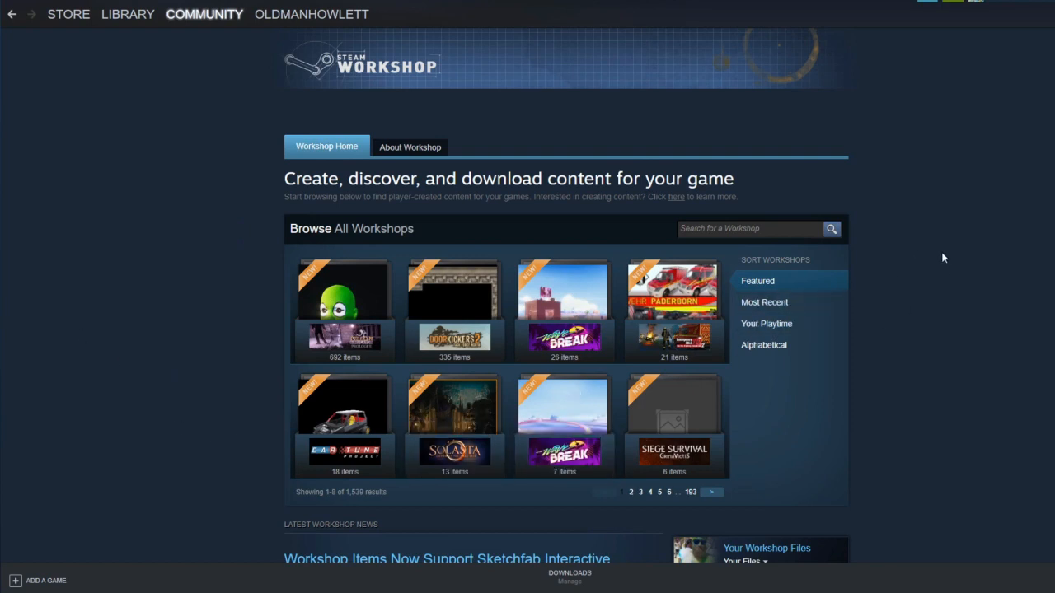
# - Search the Workshop hub for 'table' to bring up Tabletop Simulator suggestions
pyautogui.click(749, 228)
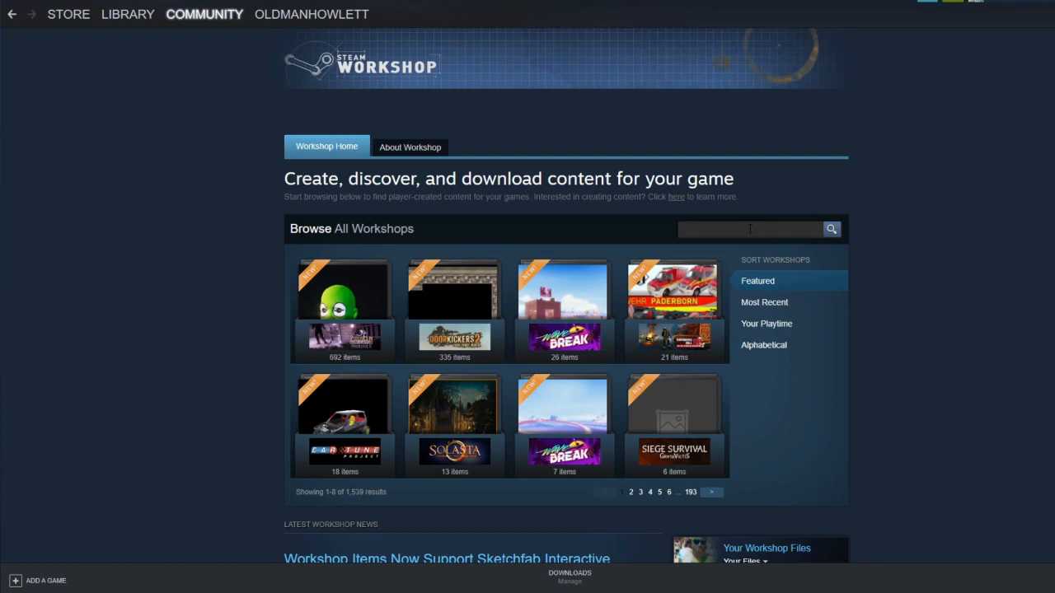
pyautogui.write('table')
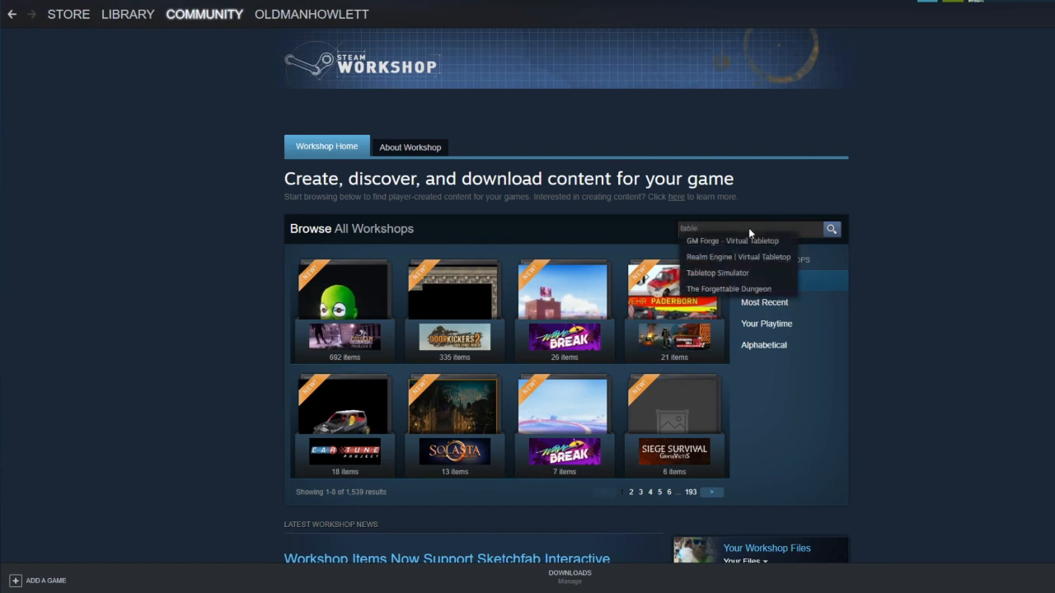
pyautogui.moveTo(750, 264)
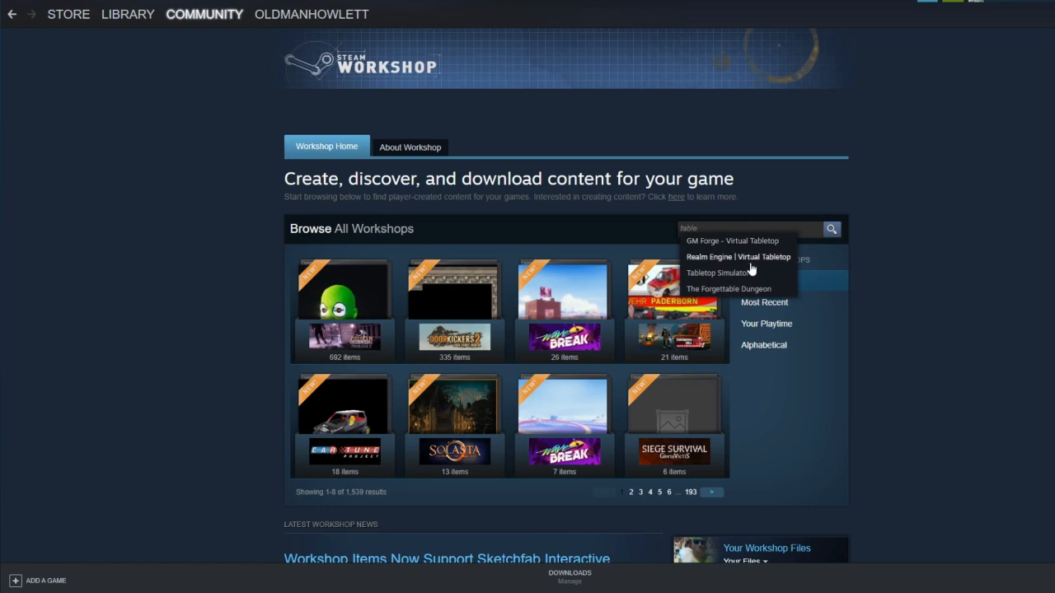
# - Enter the Tabletop Simulator Workshop from the suggestions and ready its item search box
pyautogui.click(720, 274)
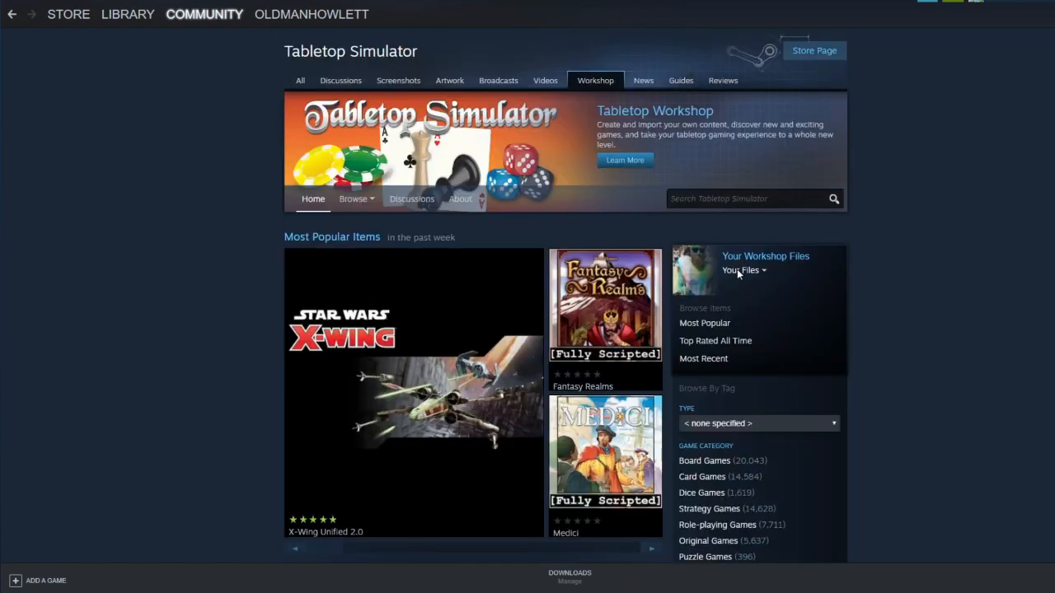
pyautogui.moveTo(486, 383)
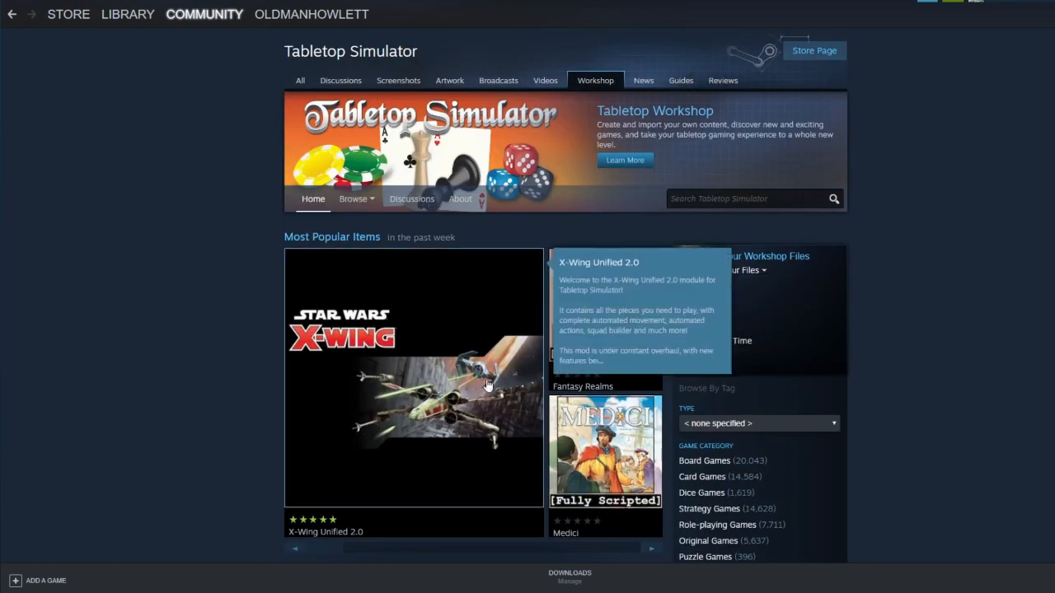
pyautogui.scroll(-3)
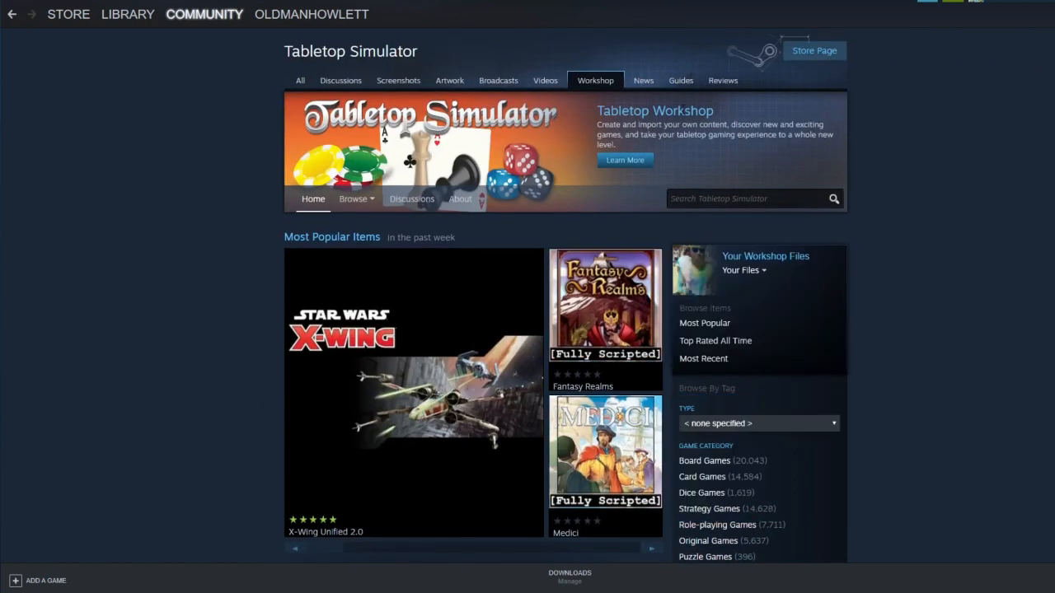
pyautogui.moveTo(640, 216)
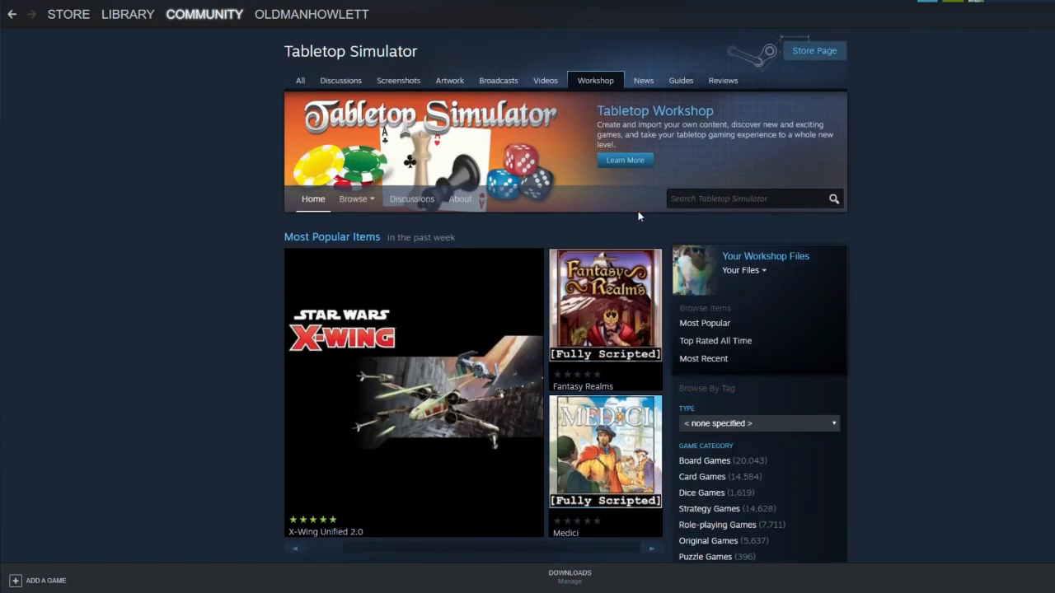
pyautogui.moveTo(717, 117)
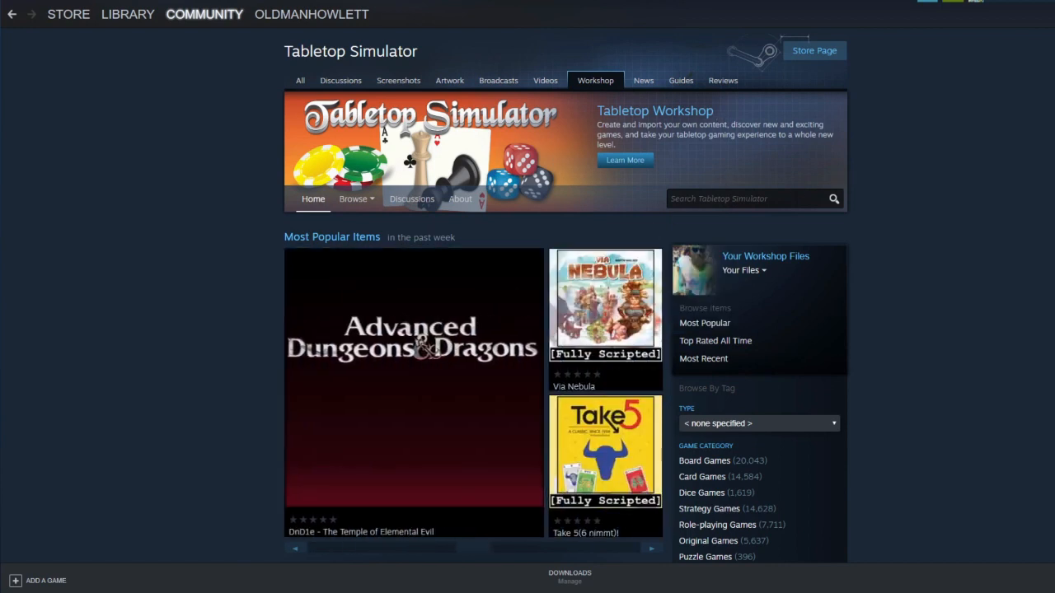
pyautogui.moveTo(763, 164)
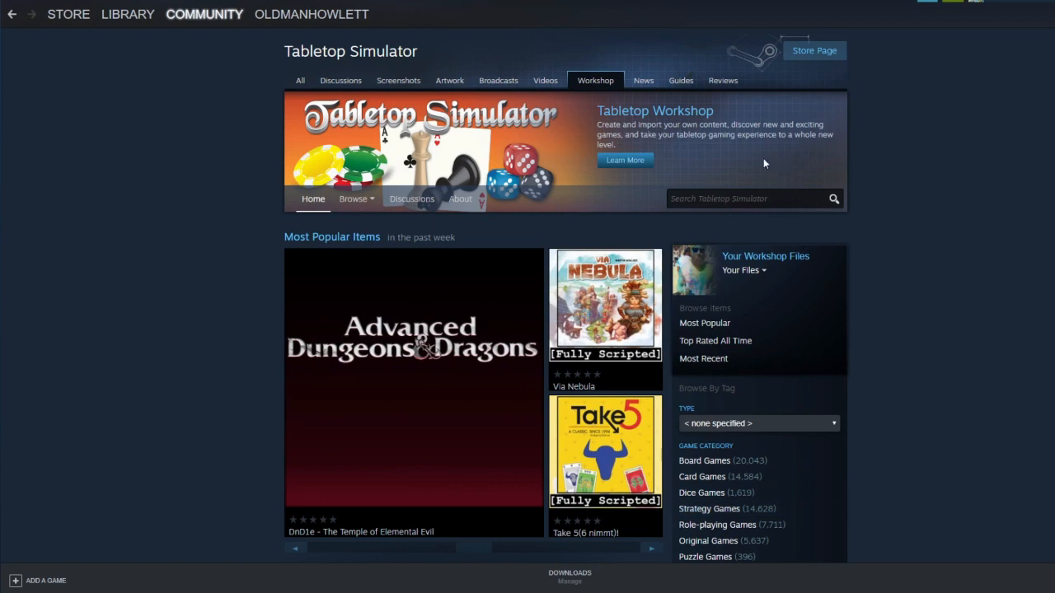
pyautogui.click(741, 198)
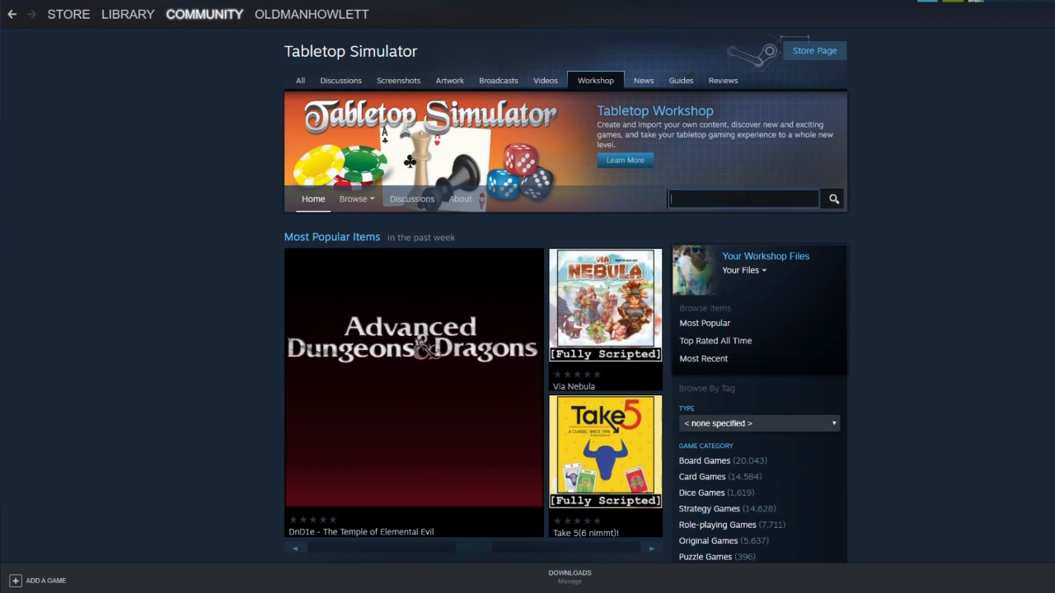
# - Search the Tabletop Simulator Workshop for 'heroclix' to list HeroClix items
pyautogui.write('heroclix')
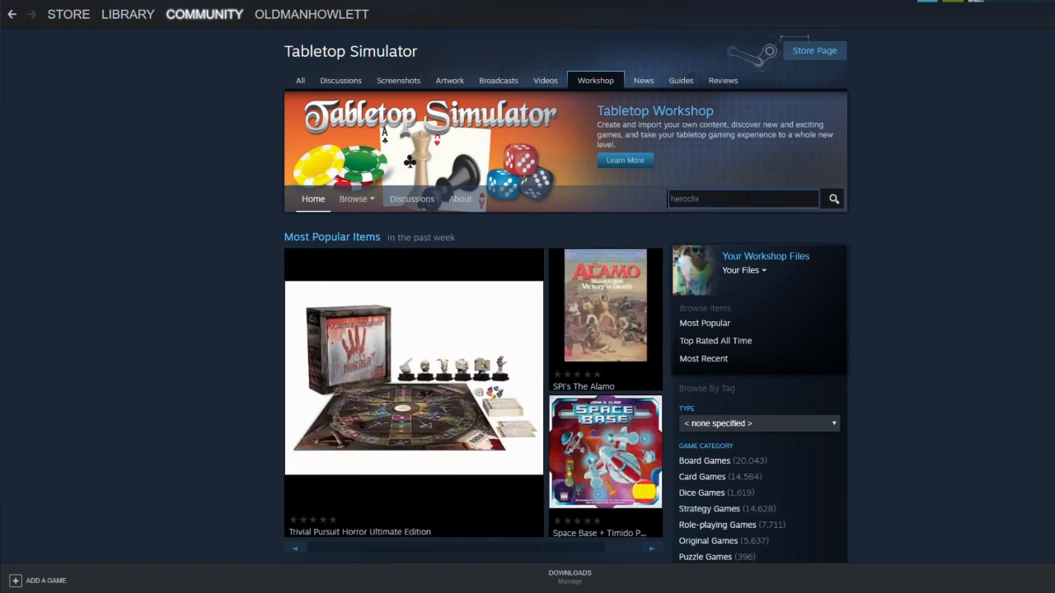
pyautogui.click(835, 198)
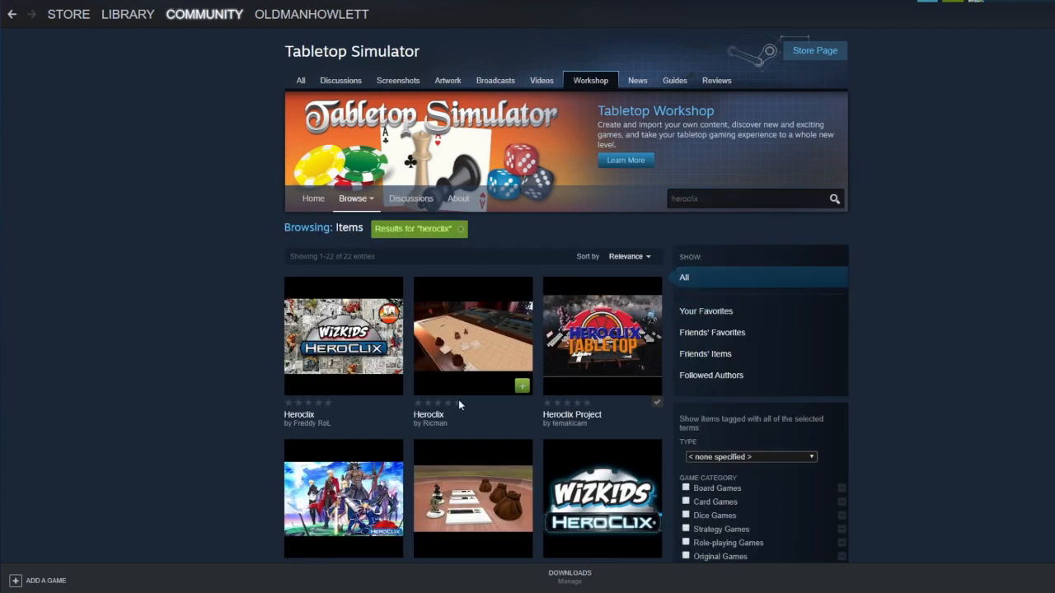
pyautogui.moveTo(613, 359)
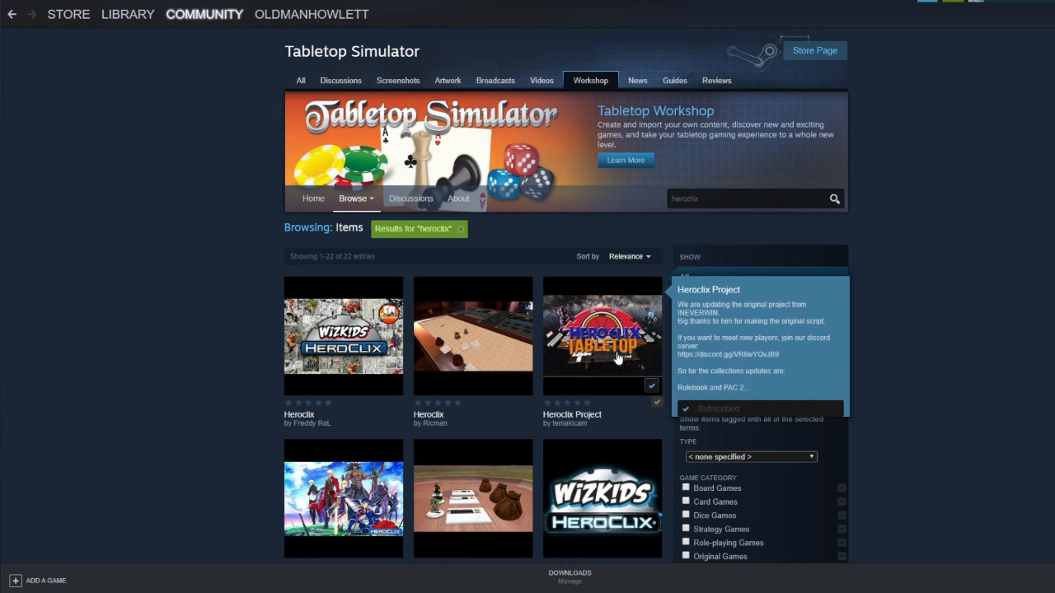
pyautogui.moveTo(602, 416)
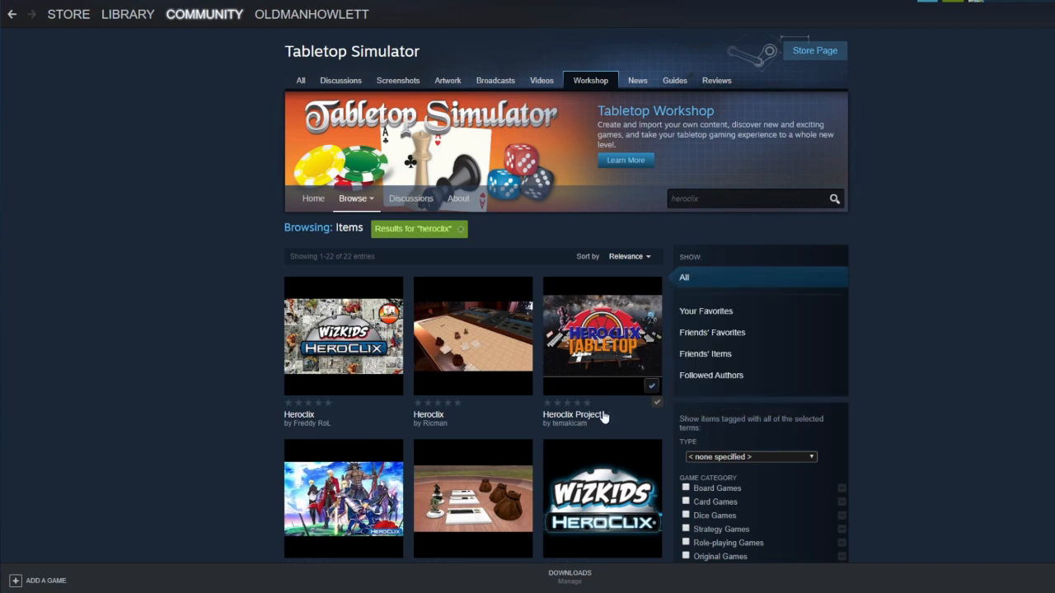
pyautogui.moveTo(603, 336)
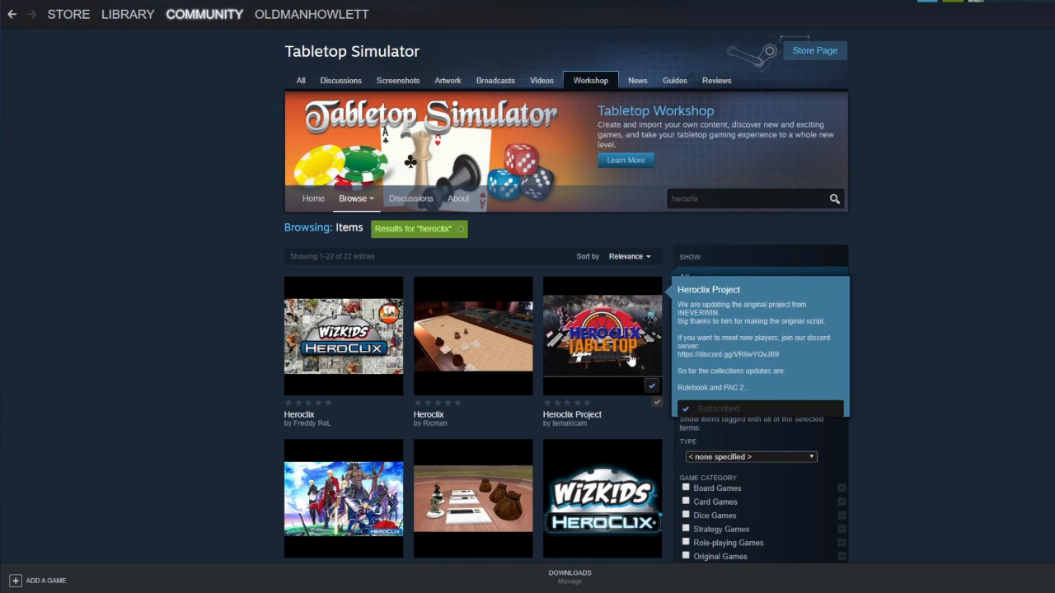
pyautogui.click(602, 336)
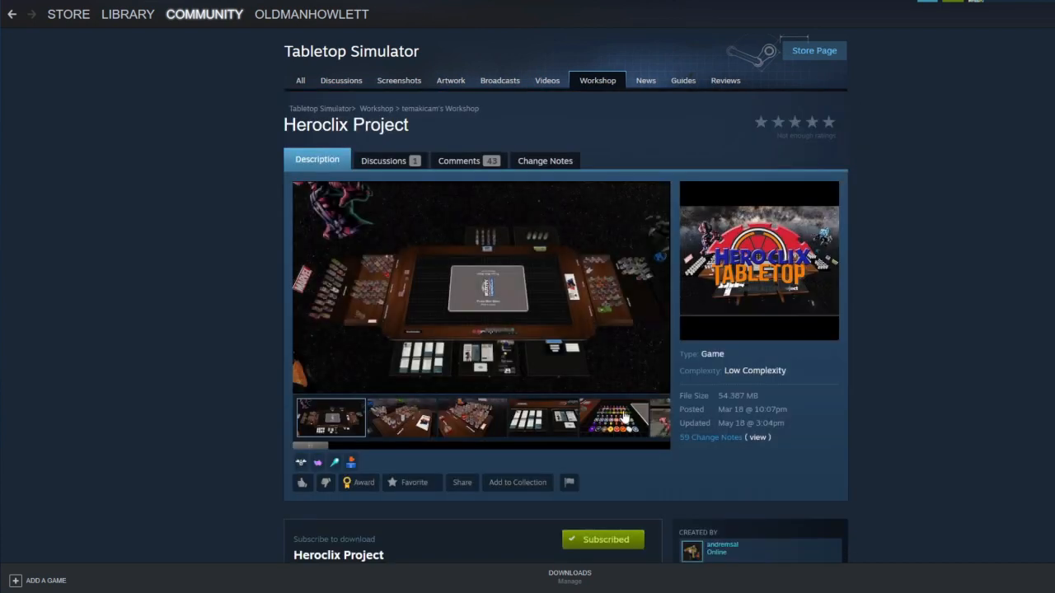
pyautogui.scroll(-3)
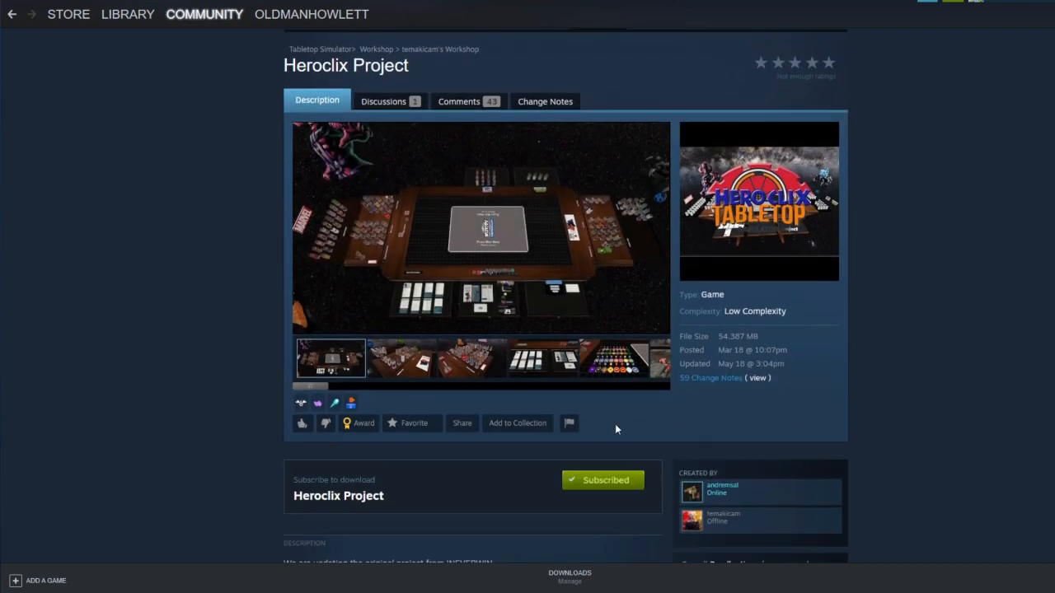
pyautogui.moveTo(651, 283)
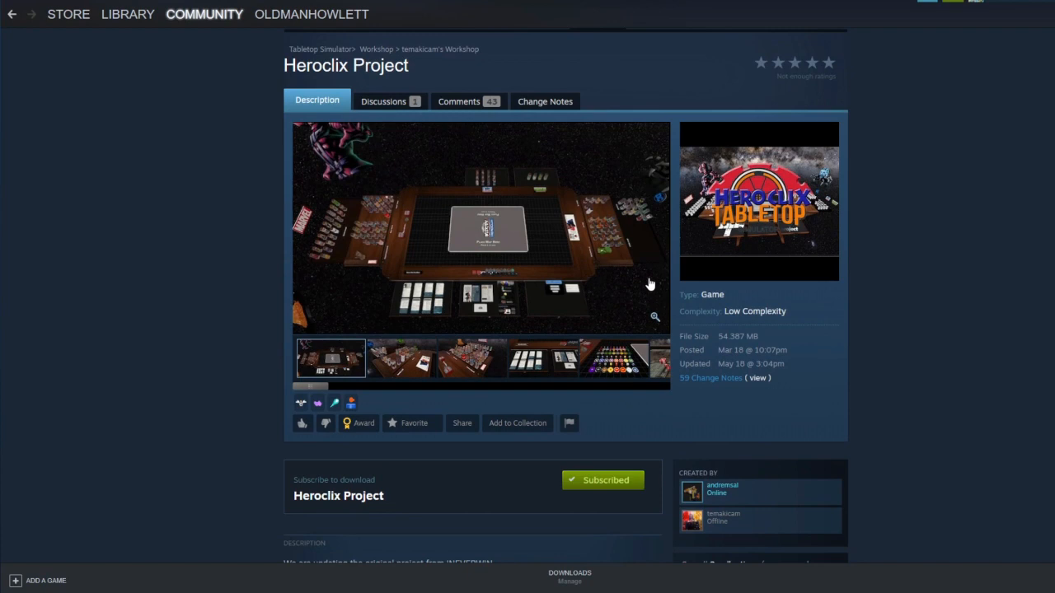
pyautogui.moveTo(647, 285)
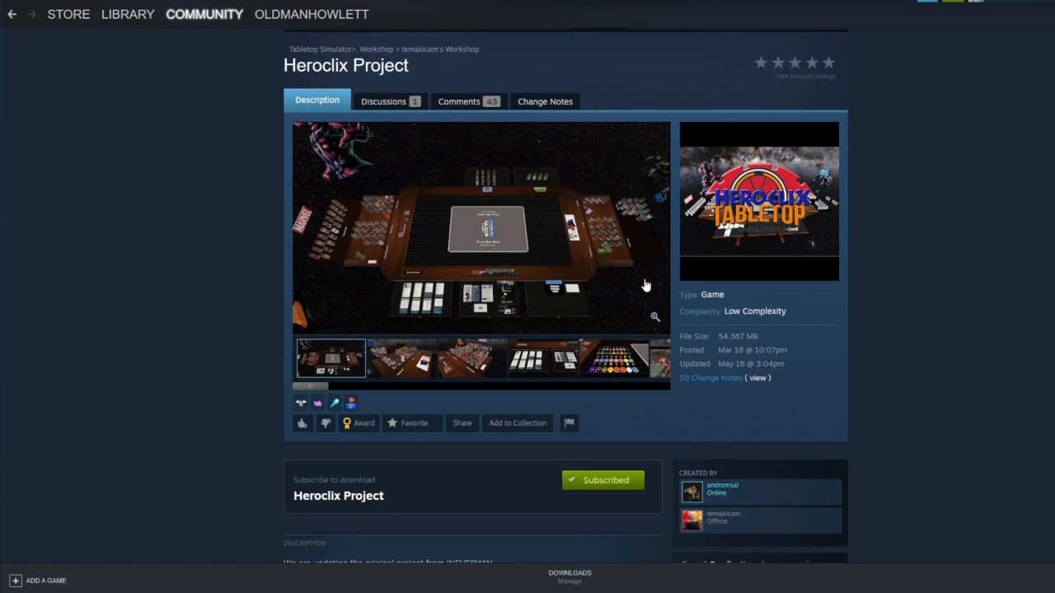
pyautogui.scroll(-3)
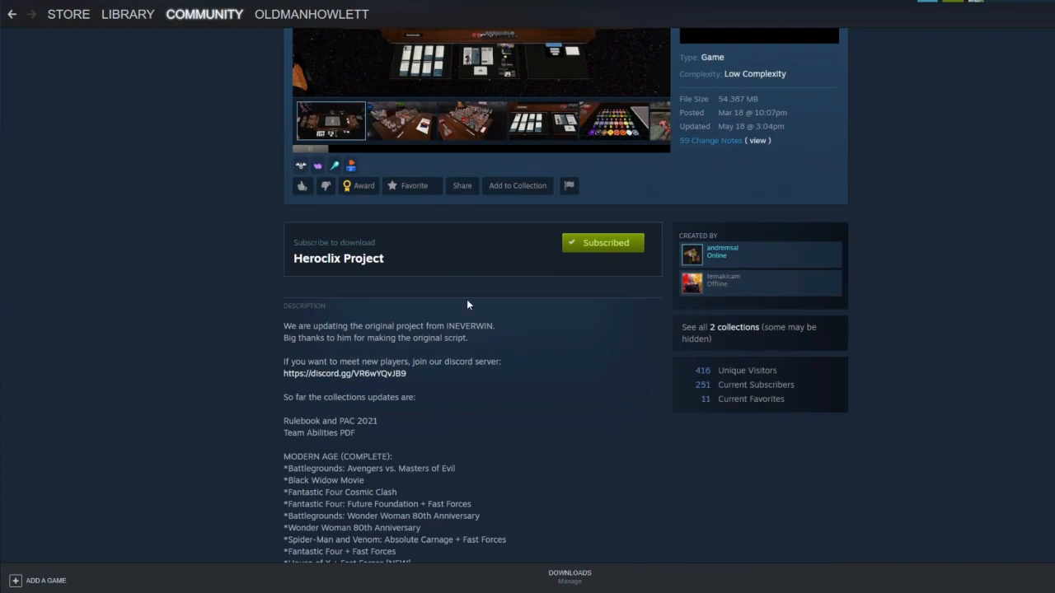
pyautogui.scroll(-3)
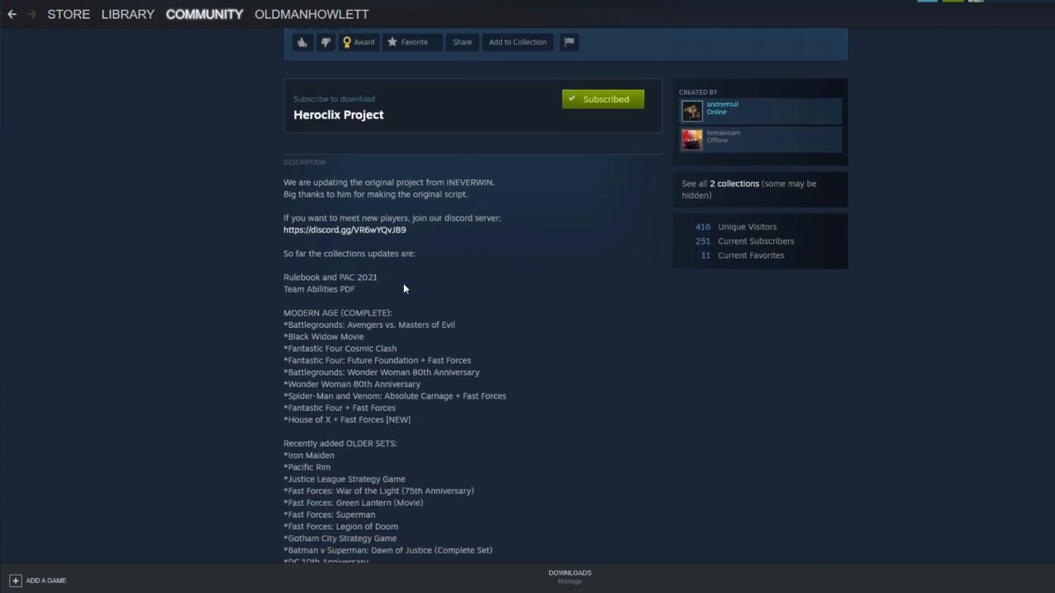
pyautogui.scroll(-3)
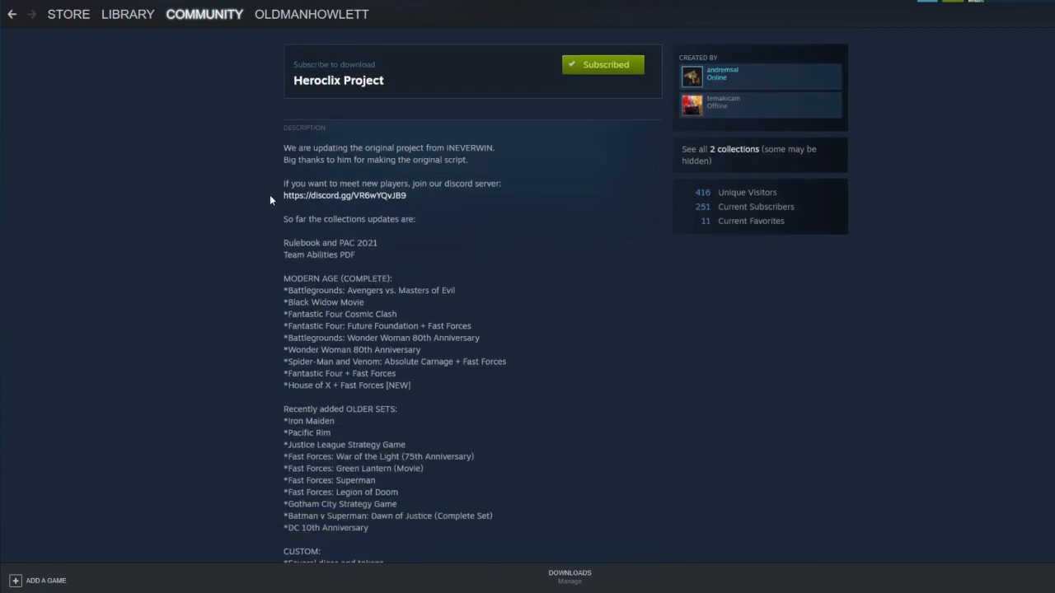
pyautogui.moveTo(289, 202)
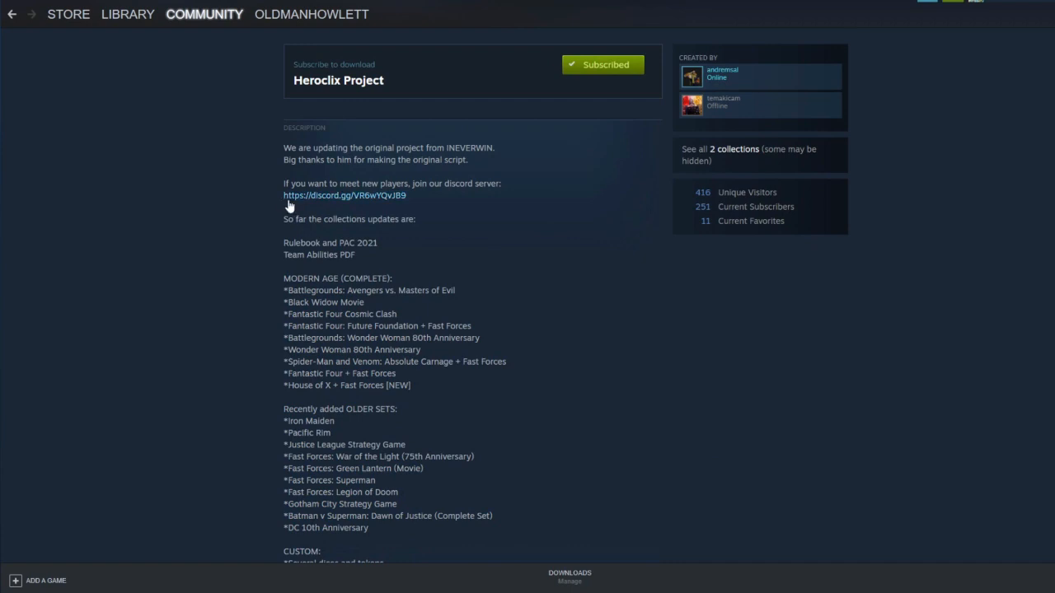
pyautogui.scroll(-3)
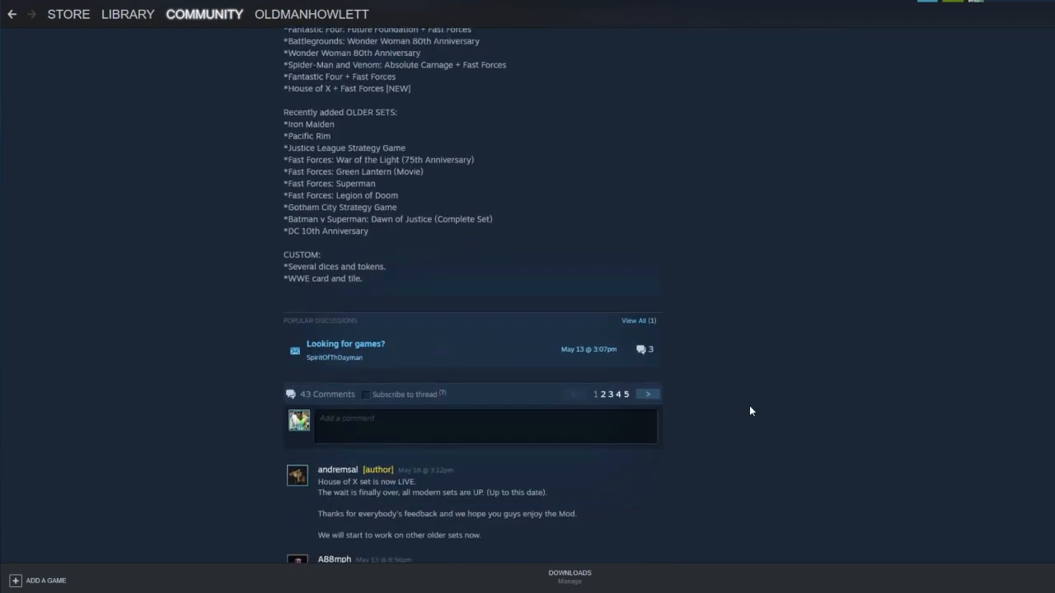
pyautogui.scroll(3)
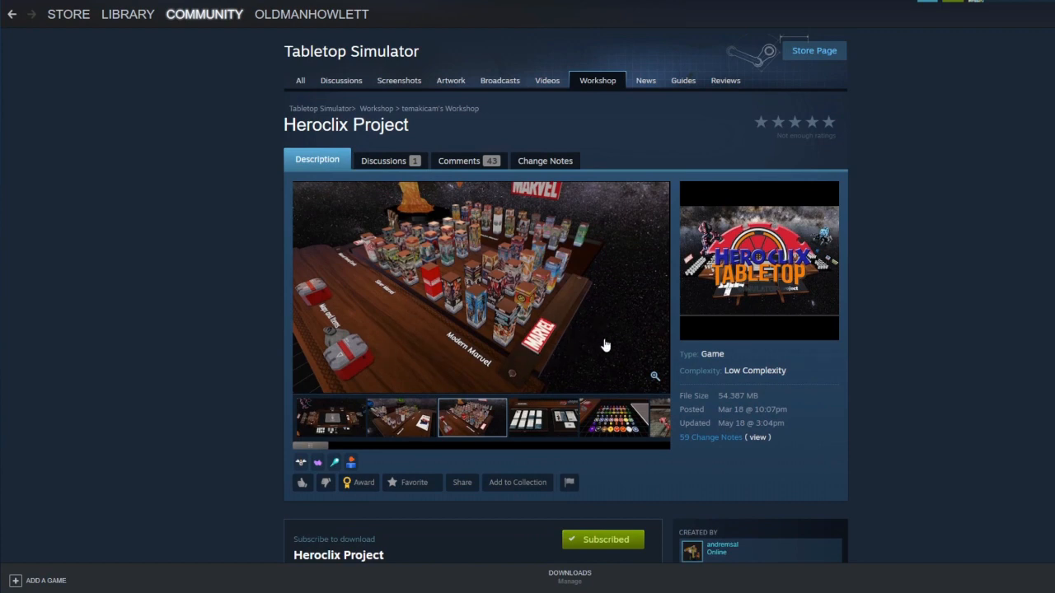
pyautogui.moveTo(165, 590)
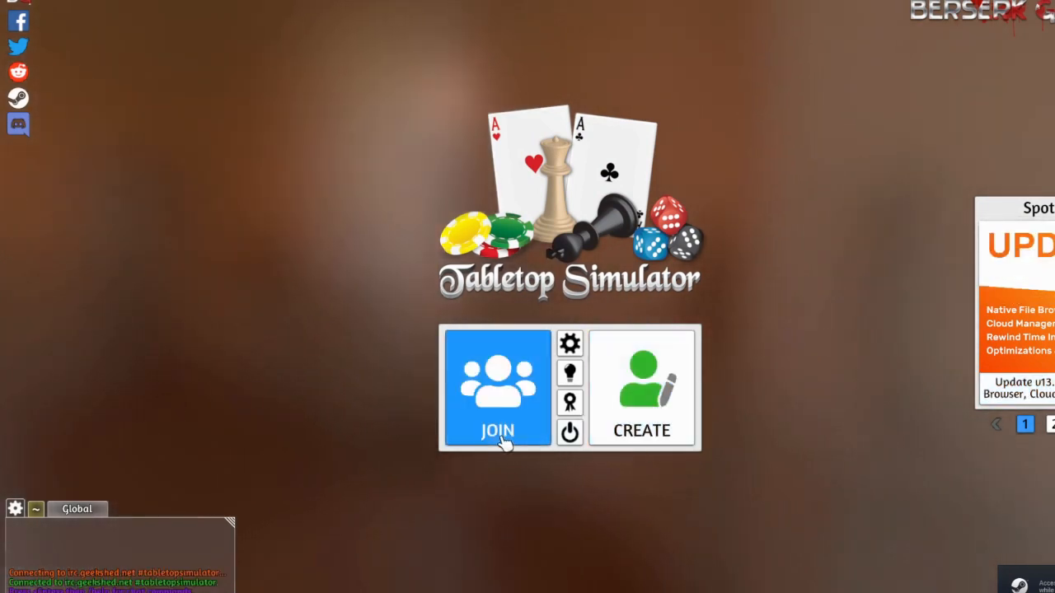
# - Browse the Server Browser for heroclix games, clear the filter, then close it
pyautogui.click(498, 388)
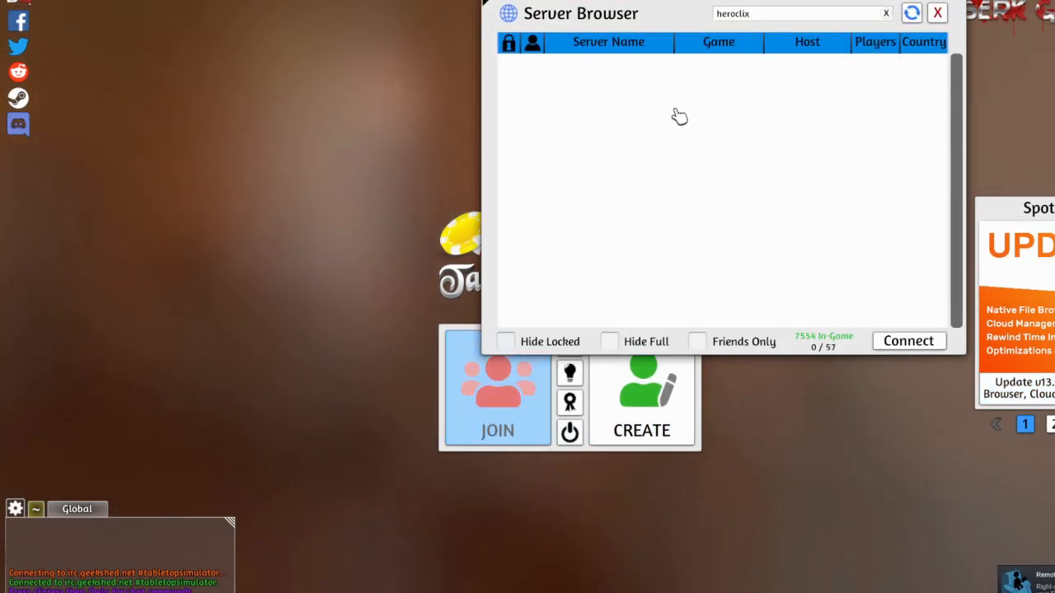
pyautogui.click(911, 13)
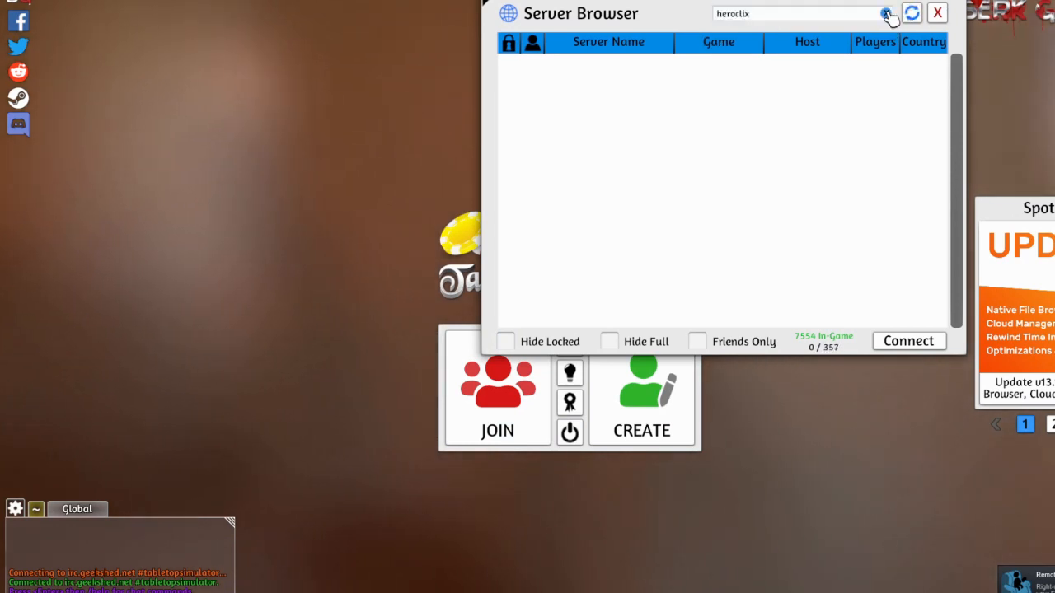
pyautogui.click(912, 14)
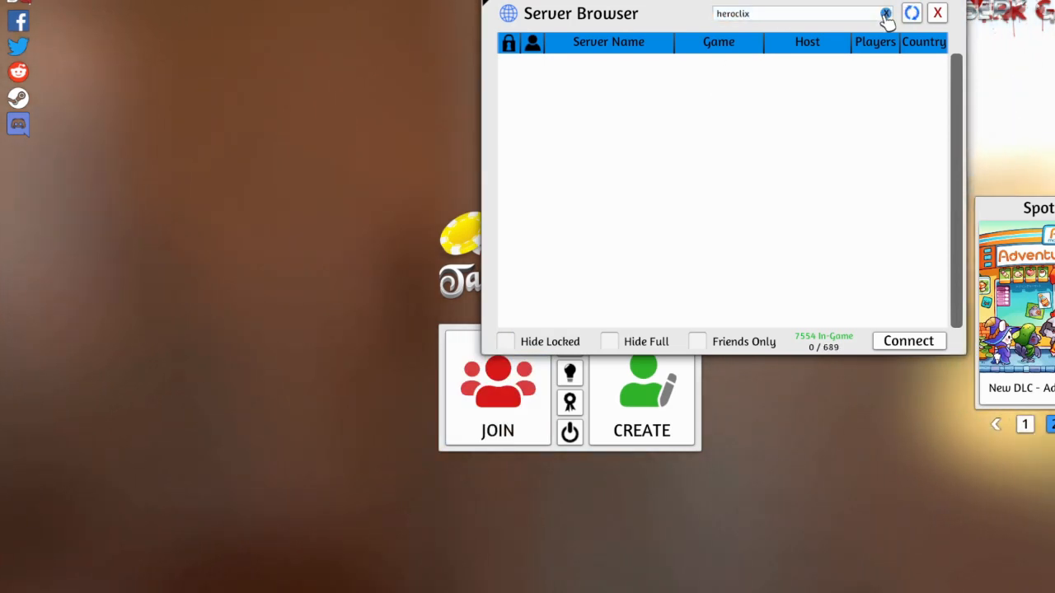
pyautogui.click(886, 13)
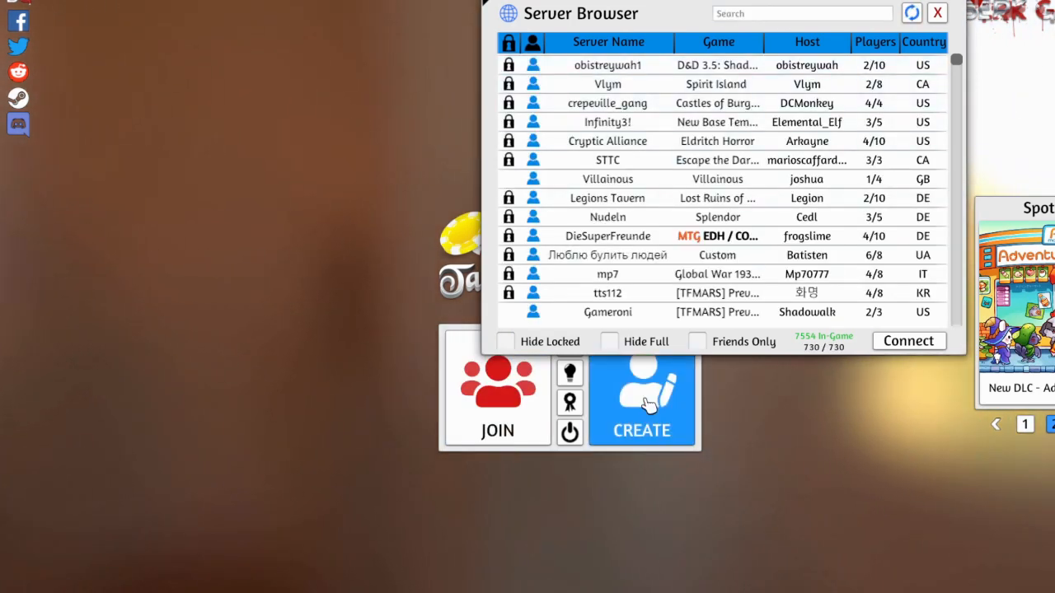
pyautogui.click(937, 13)
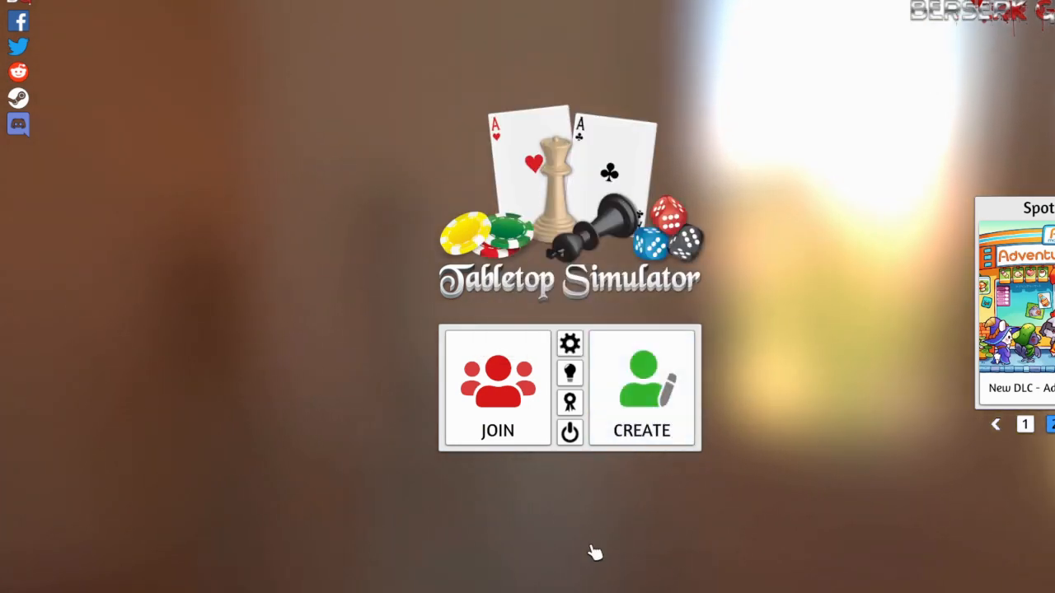
pyautogui.moveTo(642, 388)
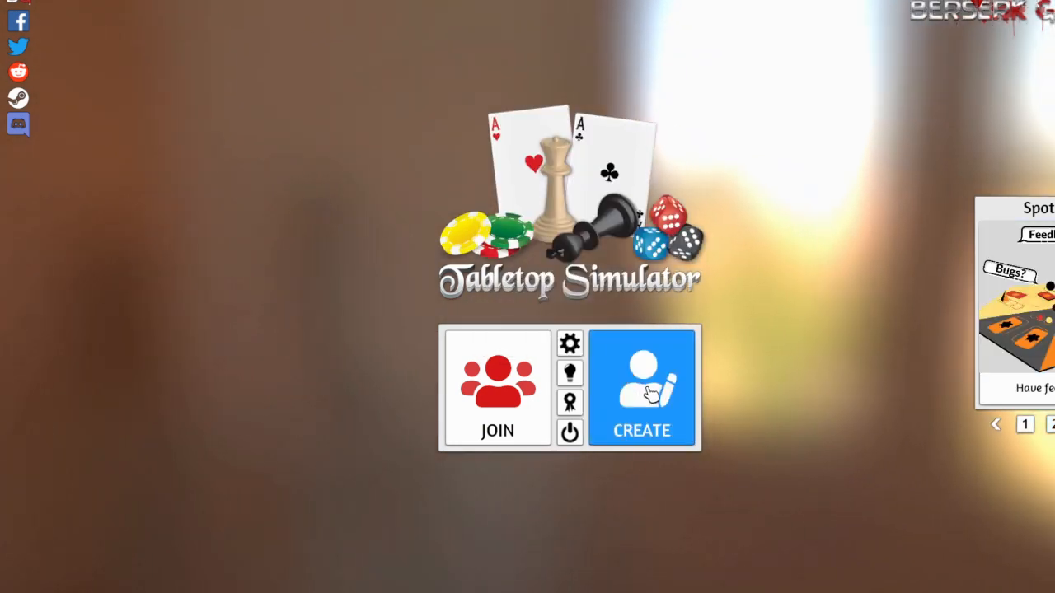
# - Host a new friends-only server via Create
pyautogui.click(643, 387)
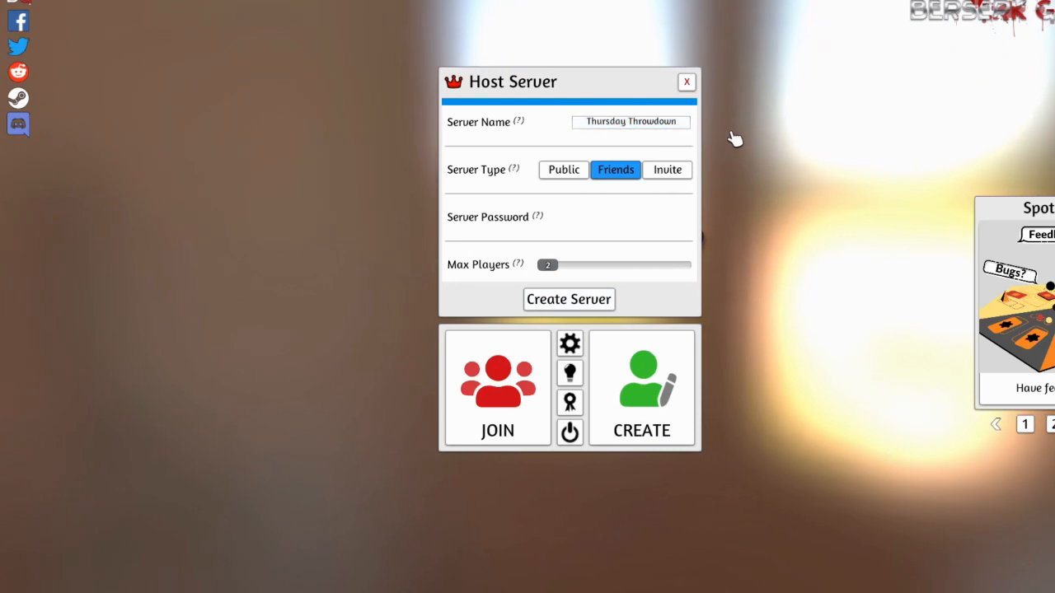
pyautogui.moveTo(615, 170)
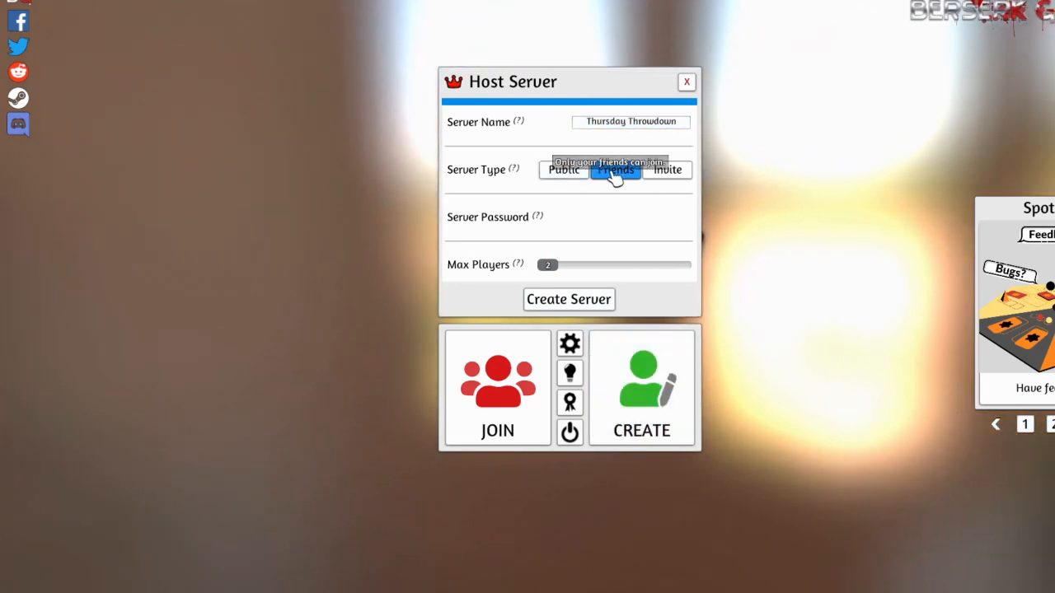
pyautogui.click(615, 170)
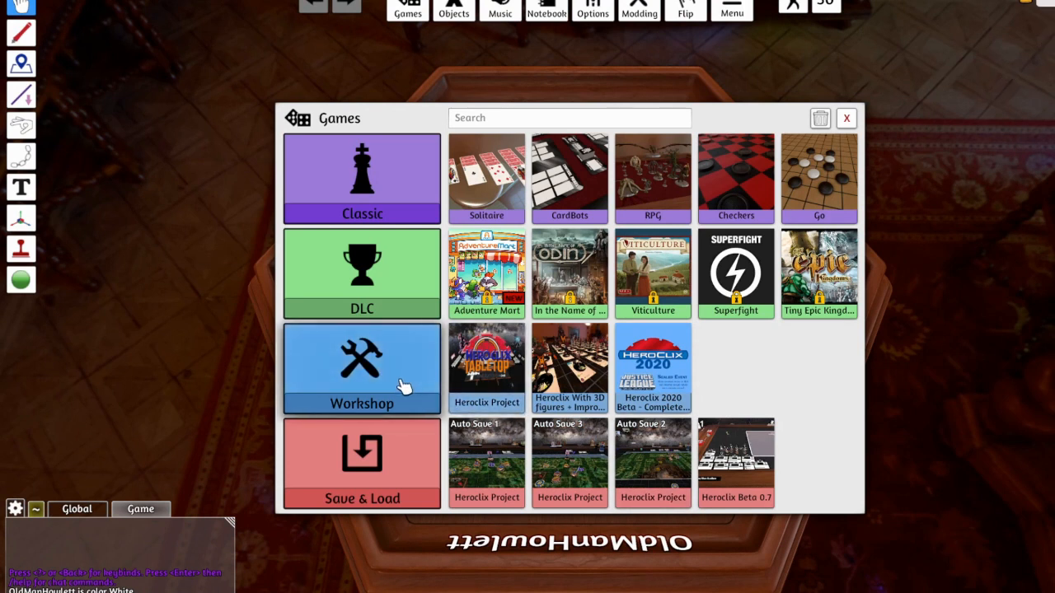
pyautogui.moveTo(651, 371)
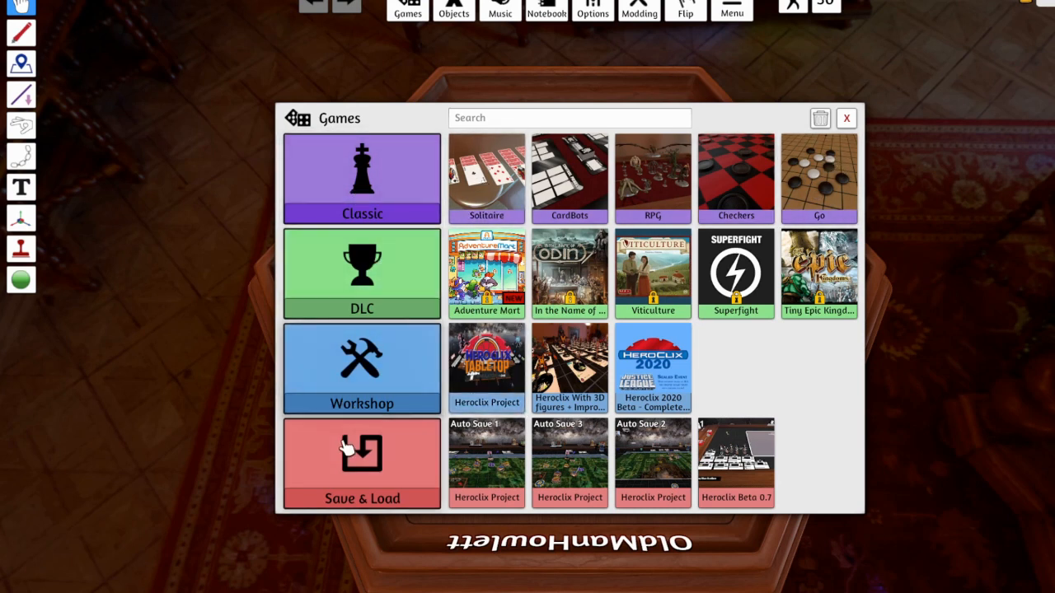
# - Load the Heroclix Project workshop mod onto the table
pyautogui.click(487, 366)
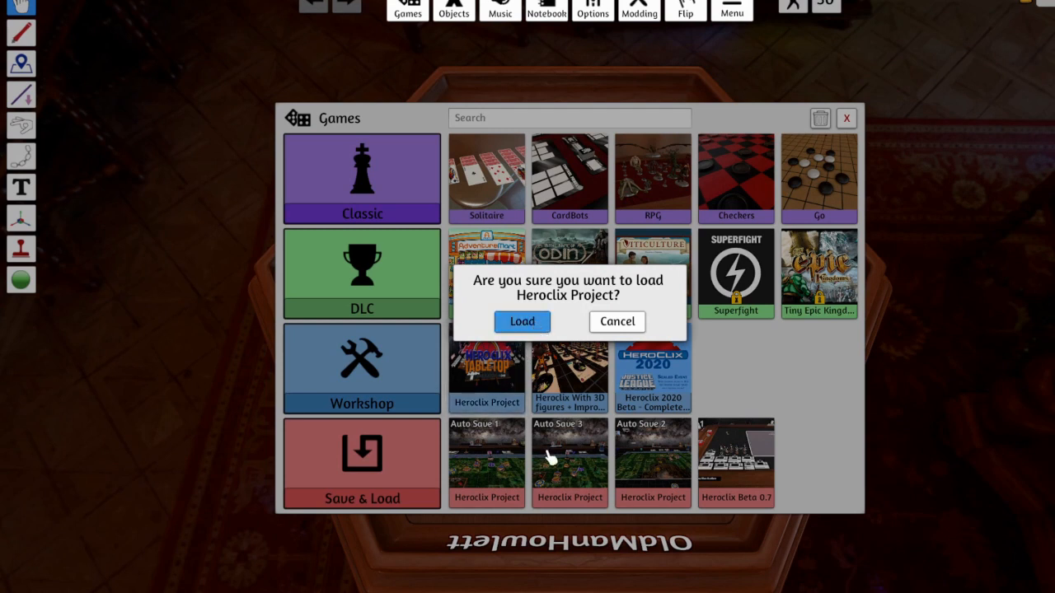
pyautogui.click(521, 321)
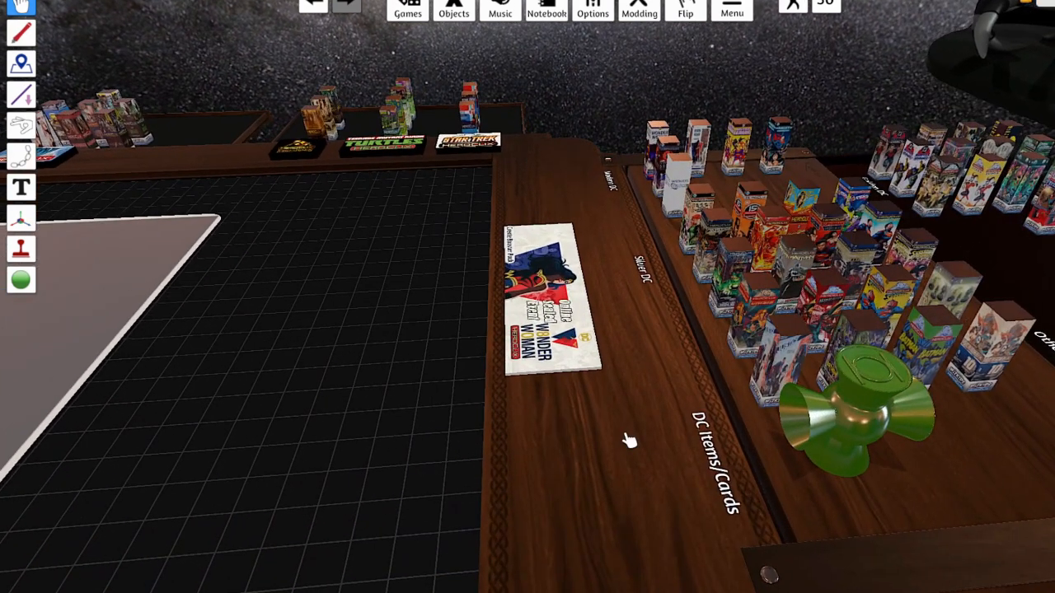
# - Search a DC War of Light booster box and scroll through its character cards
pyautogui.rightClick(729, 277)
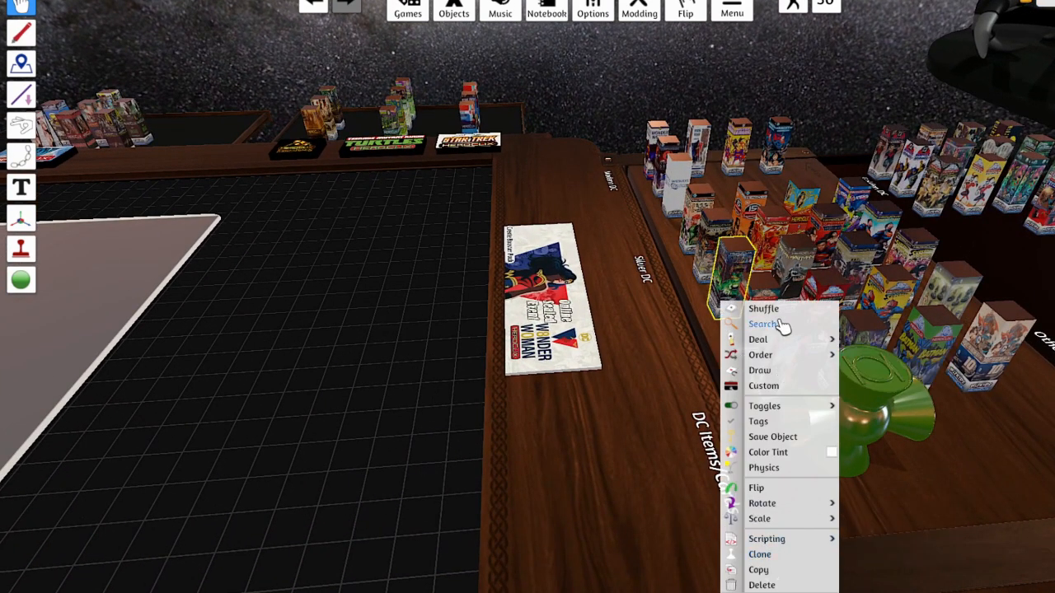
pyautogui.click(762, 324)
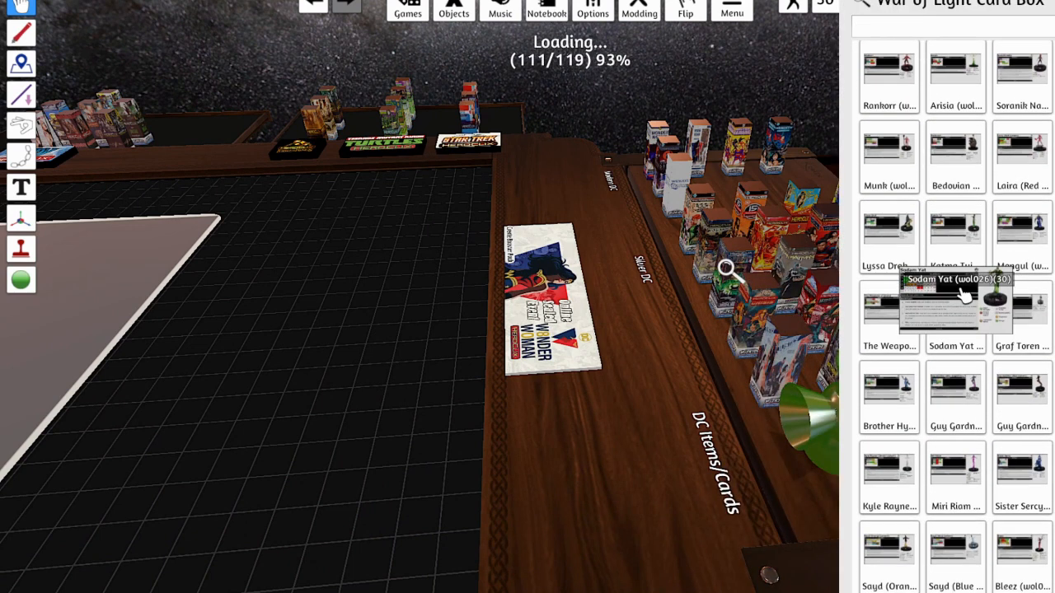
pyautogui.scroll(-3)
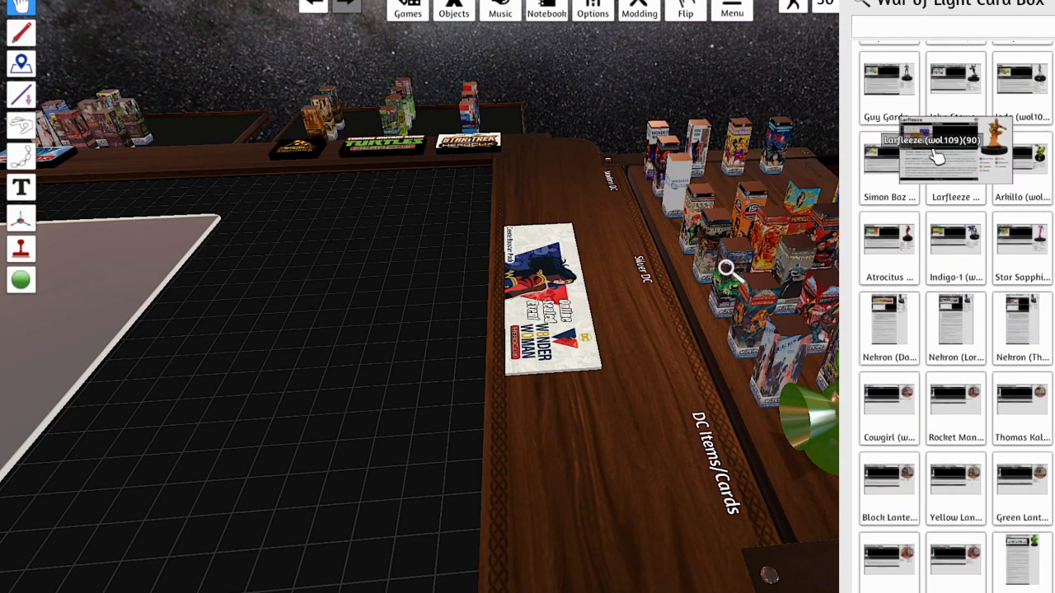
pyautogui.scroll(-3)
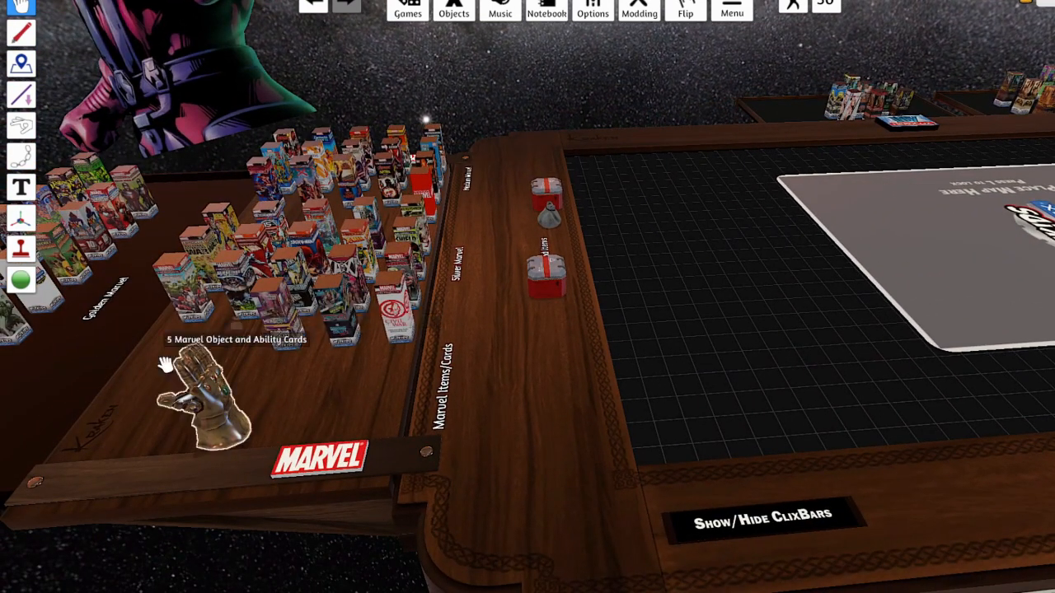
pyautogui.moveTo(548, 206)
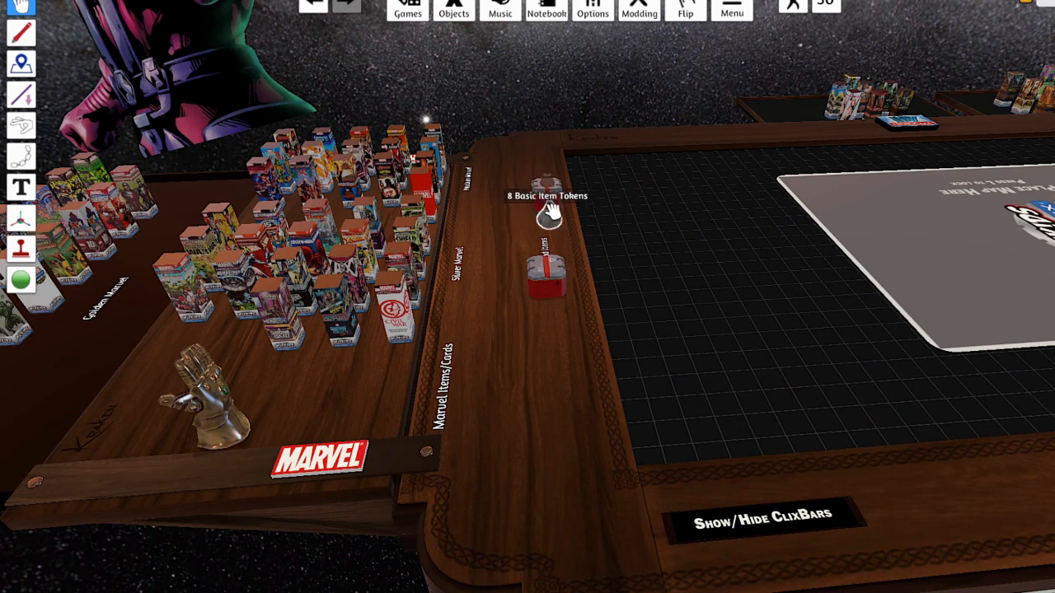
# - Search the Bystander Tokens bag on the Marvel side to show its tokens
pyautogui.rightClick(544, 190)
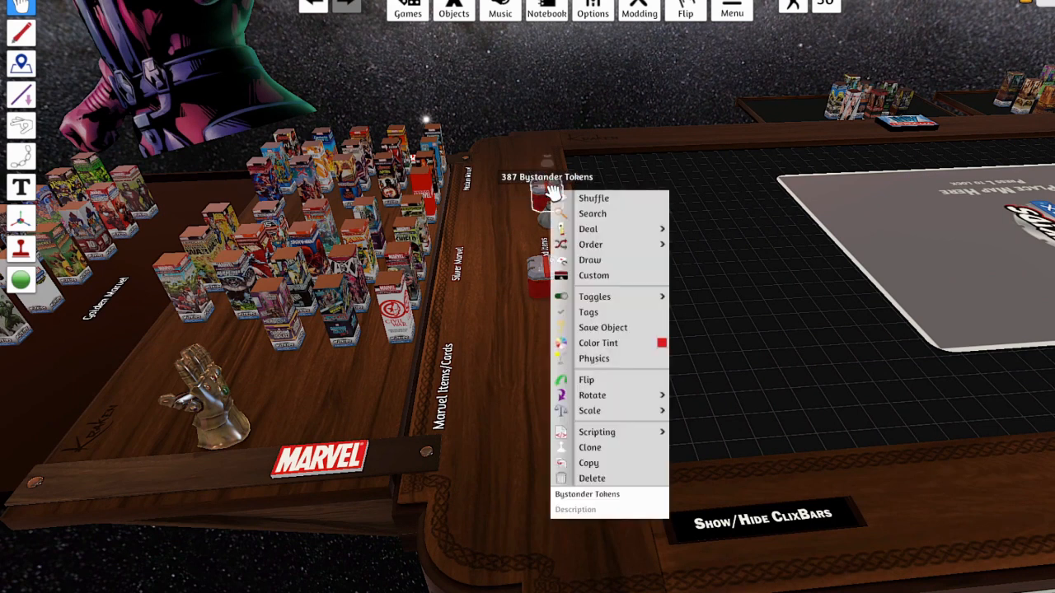
pyautogui.click(591, 214)
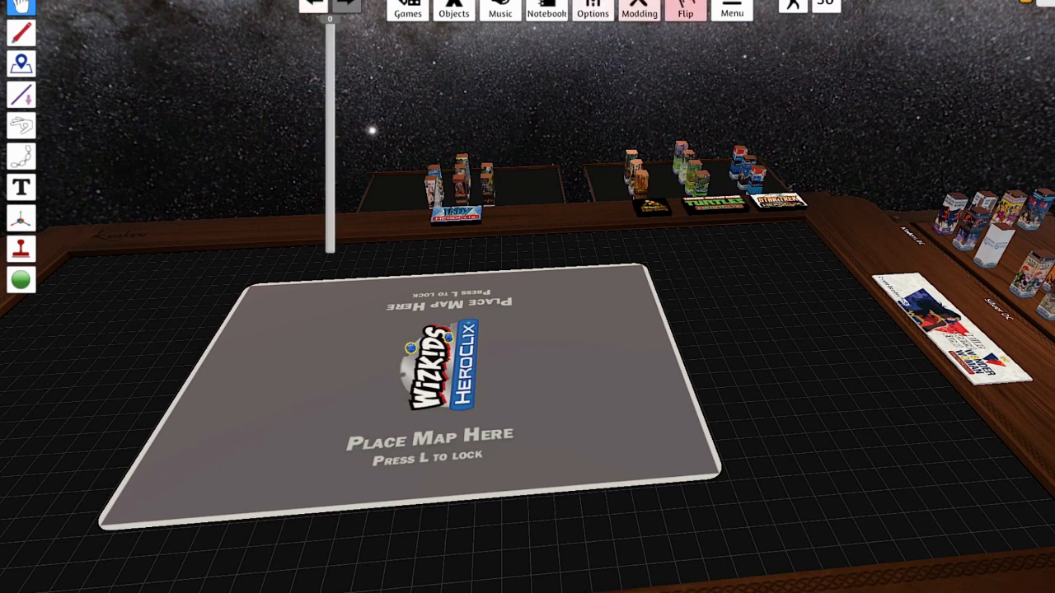
# - Briefly bring up the Games library from the Menu and close it again
pyautogui.click(732, 11)
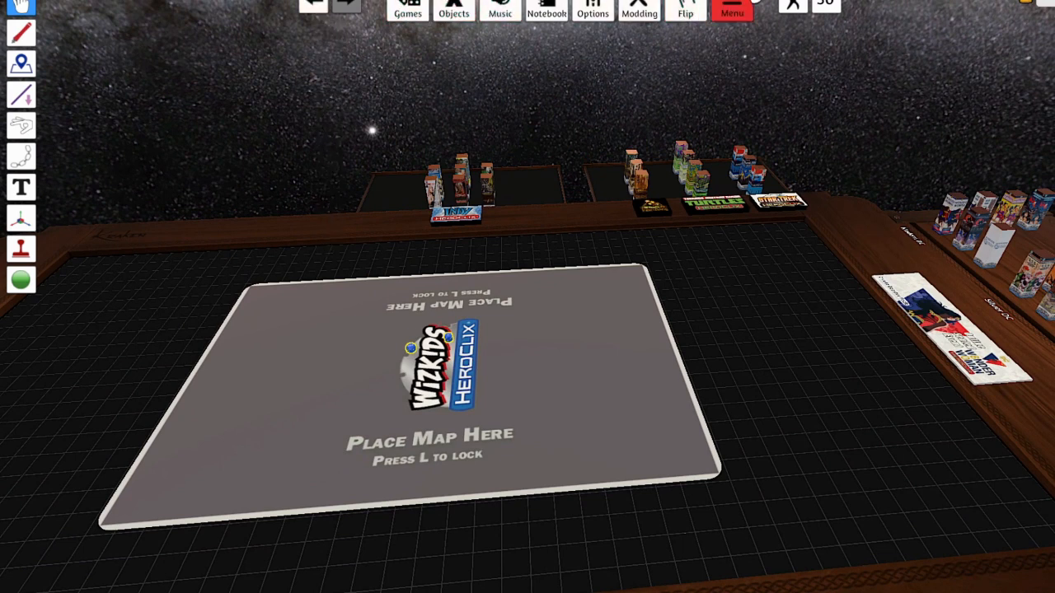
pyautogui.click(732, 12)
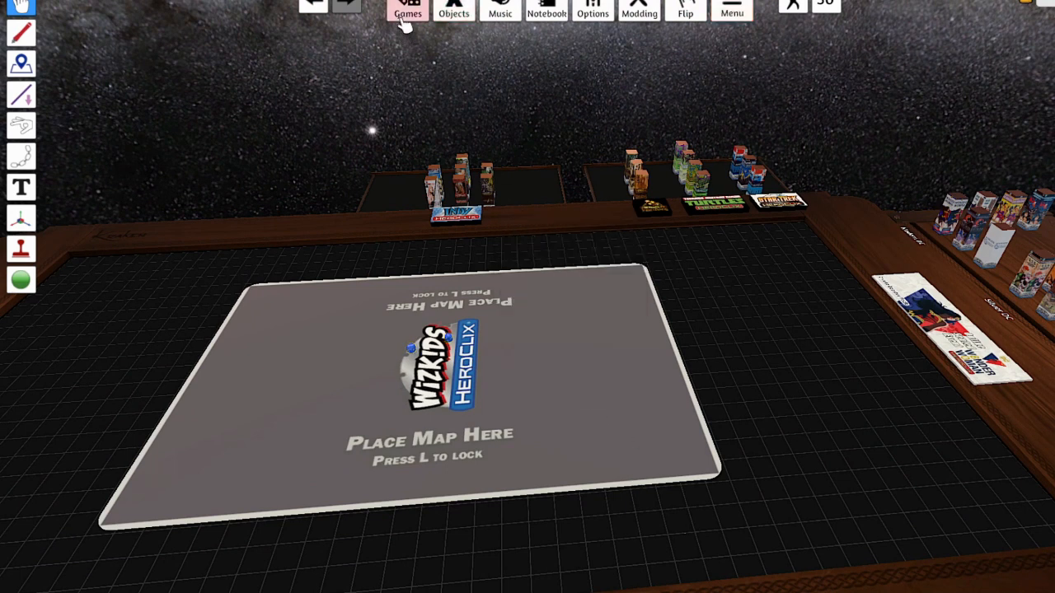
pyautogui.click(408, 12)
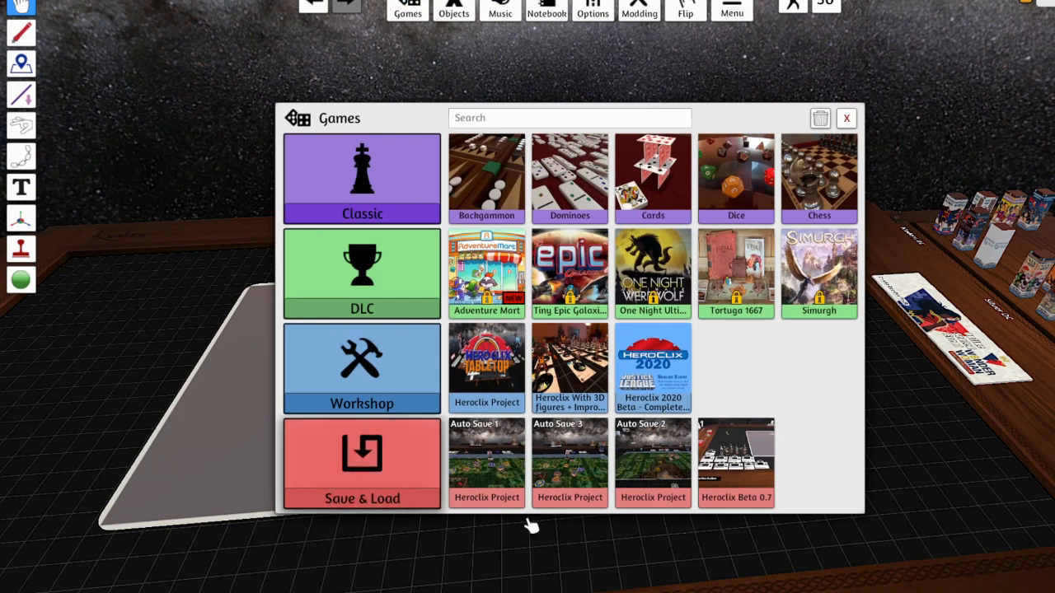
pyautogui.click(846, 118)
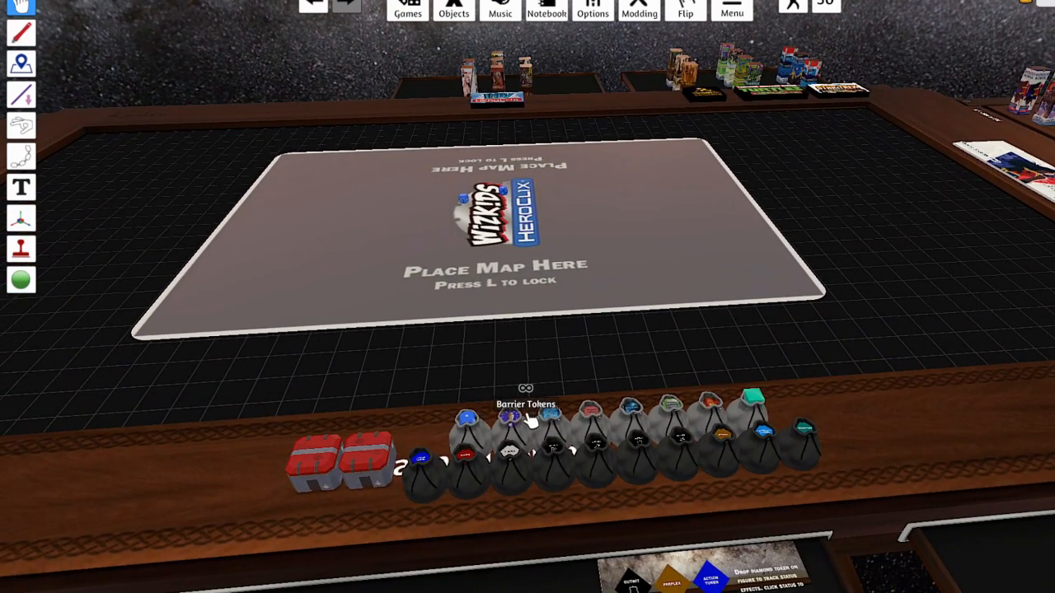
pyautogui.moveTo(863, 130)
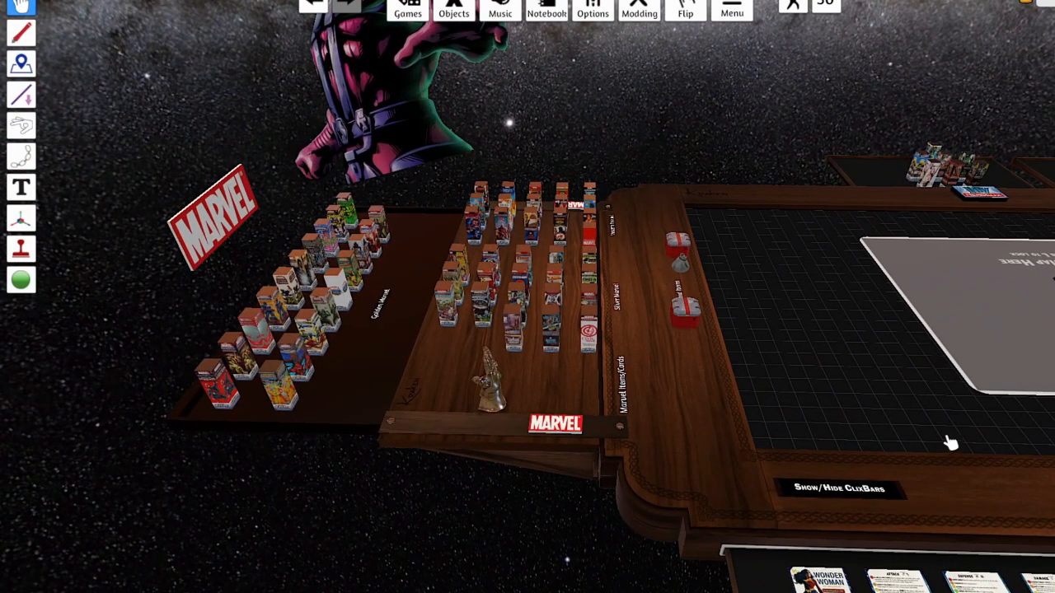
pyautogui.moveTo(751, 157)
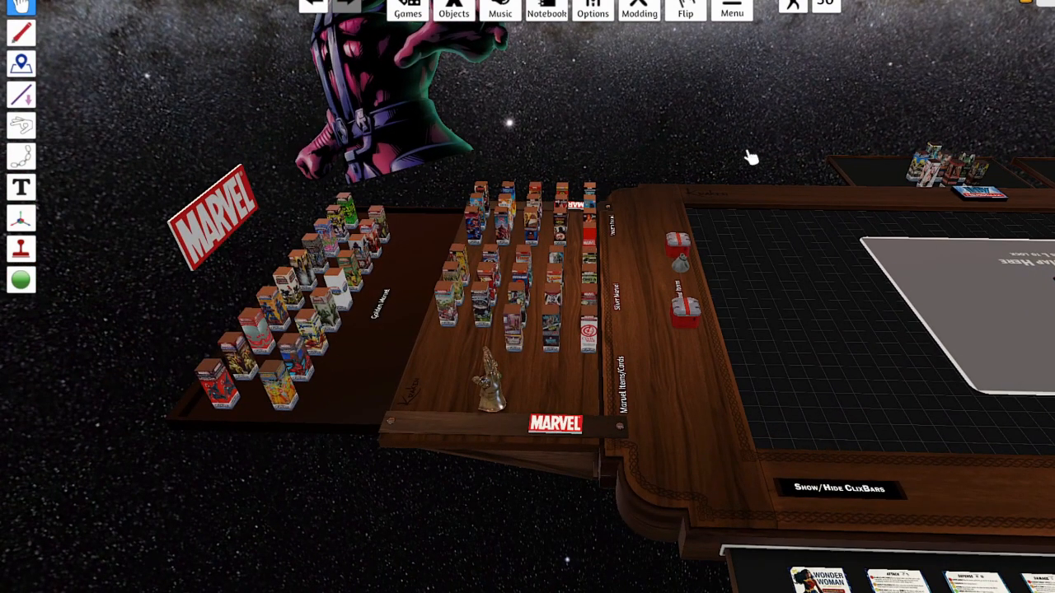
pyautogui.moveTo(761, 79)
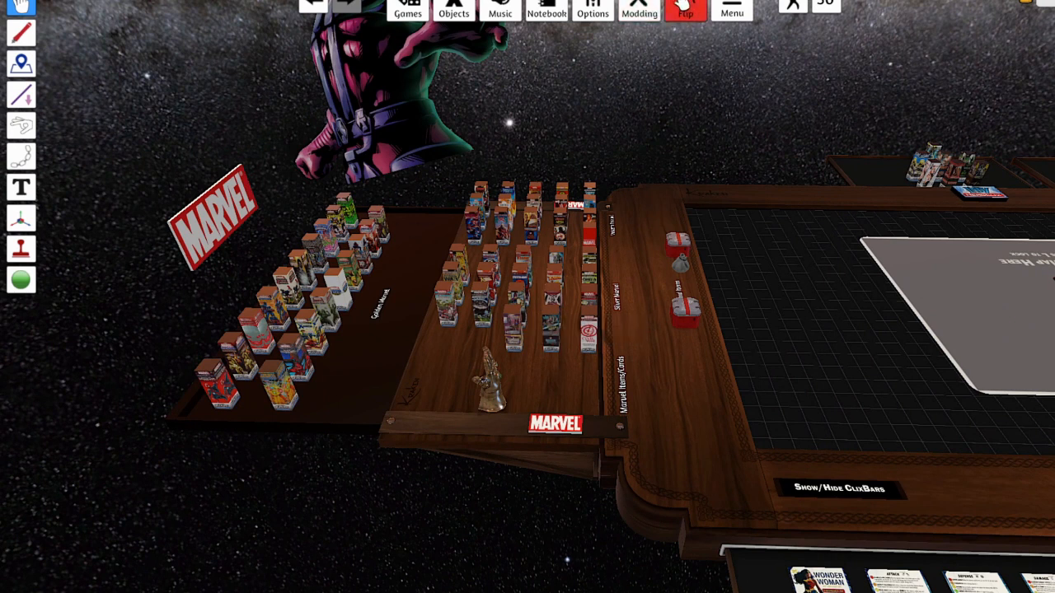
# - Flip the whole table, scattering the Marvel boxes and pieces into space
pyautogui.click(686, 10)
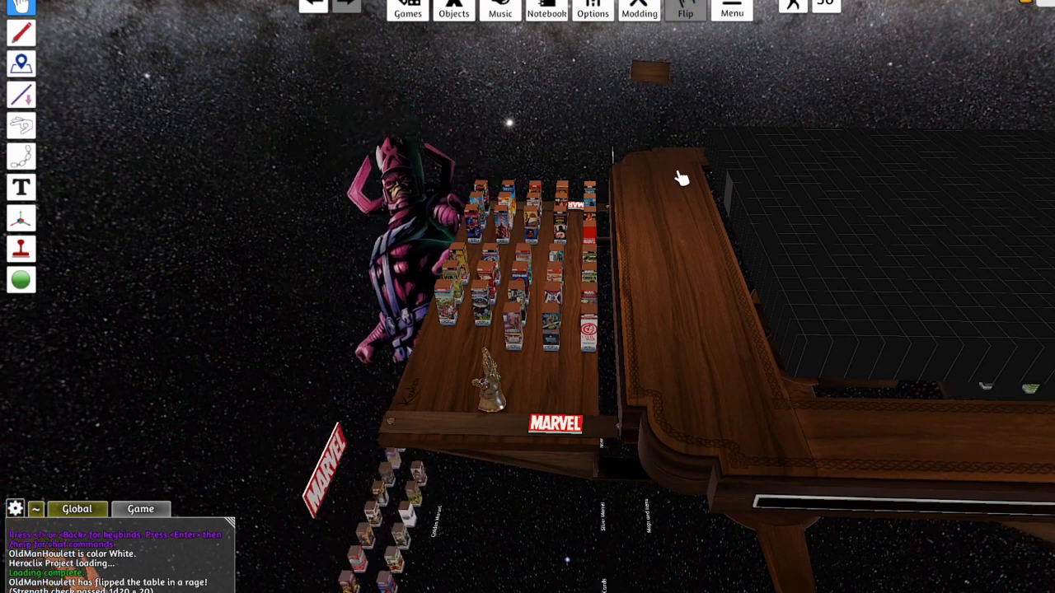